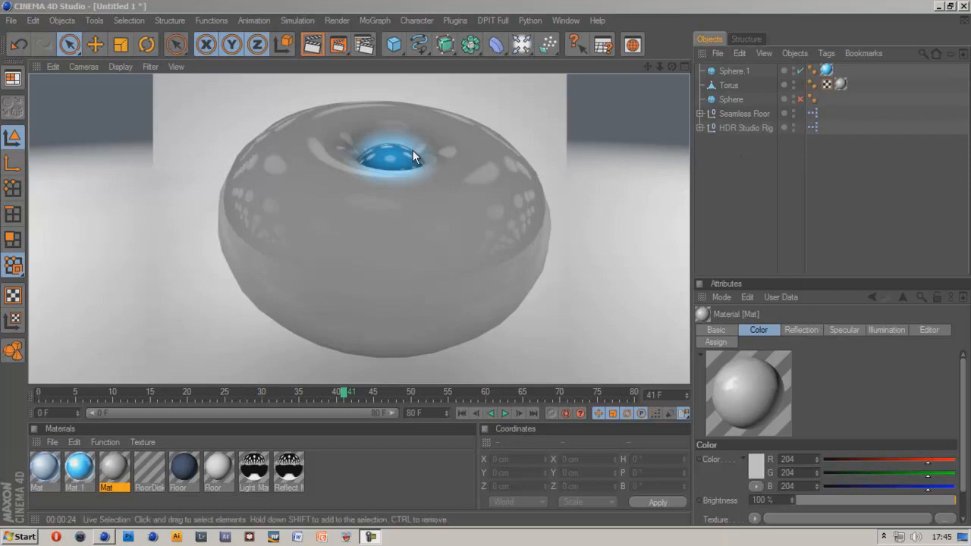
pyautogui.moveTo(546, 123)
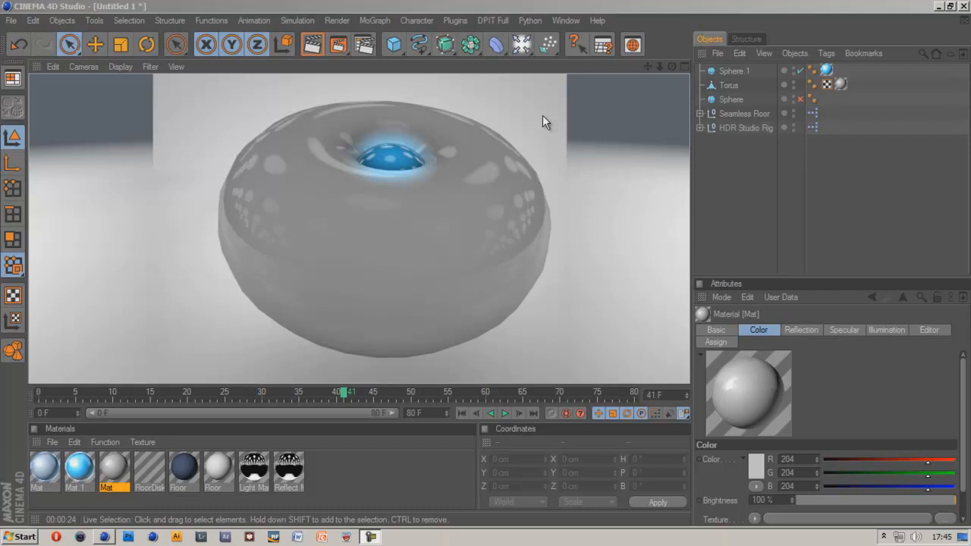
pyautogui.moveTo(436, 186)
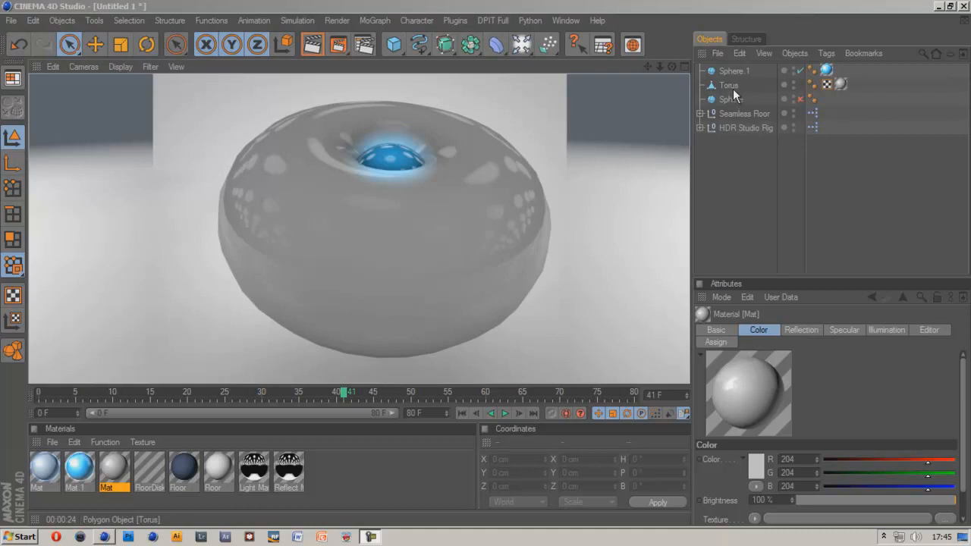
# Delete Sphere.1, Torus and Sphere, leaving only the Seamless Floor and HDR Studio Rig
pyautogui.click(728, 85)
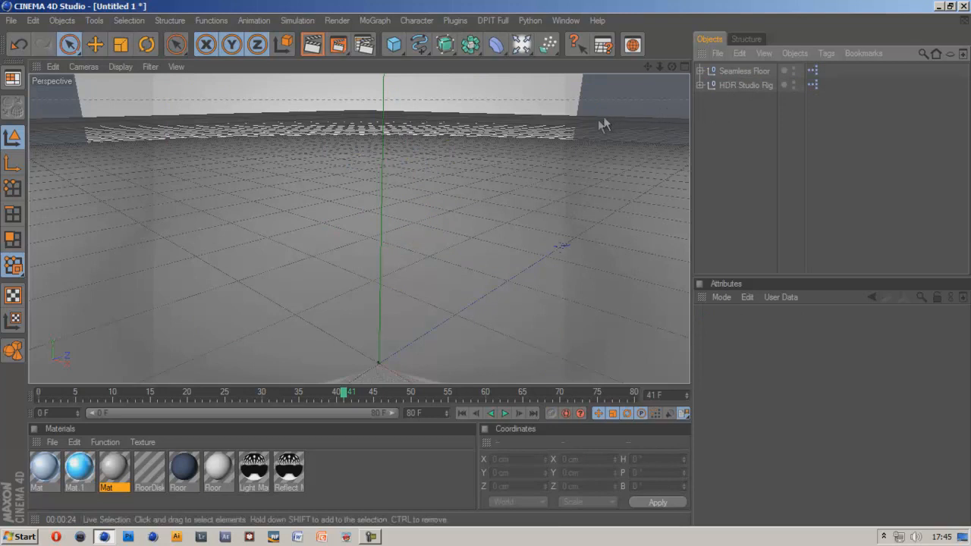
pyautogui.moveTo(448, 113)
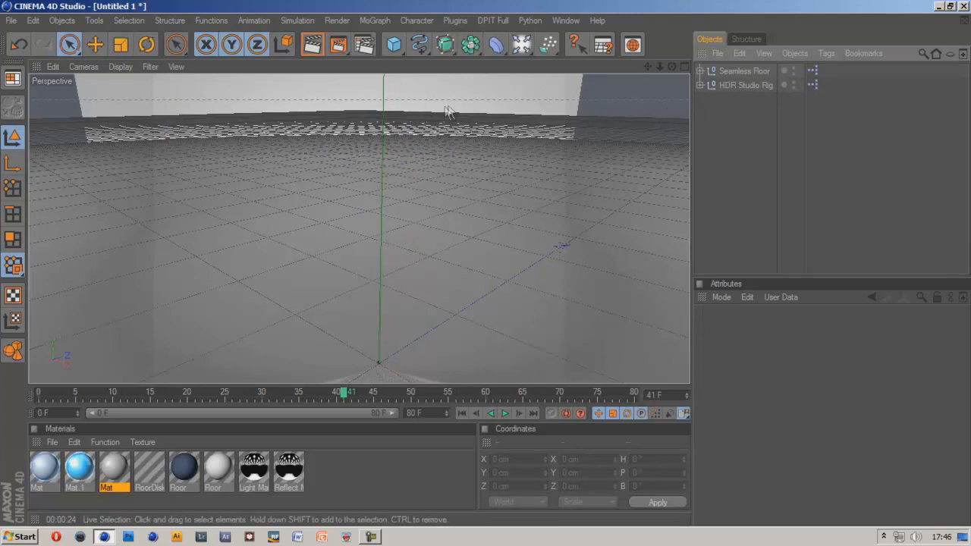
pyautogui.moveTo(471, 126)
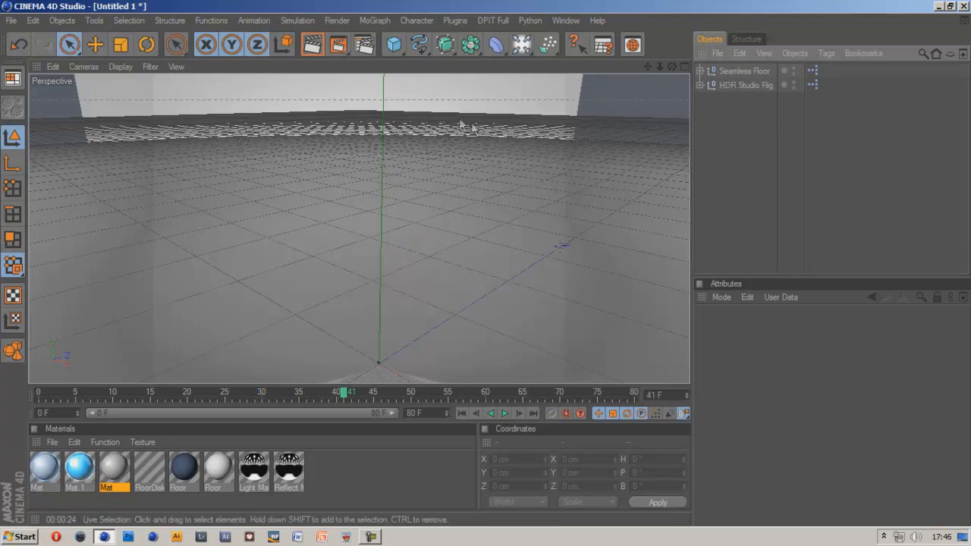
pyautogui.moveTo(592, 138)
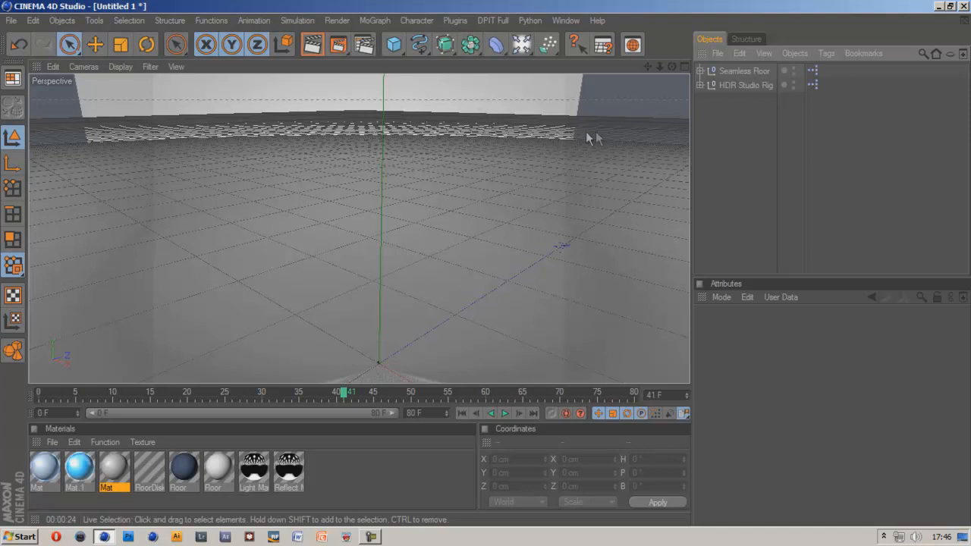
pyautogui.moveTo(467, 94)
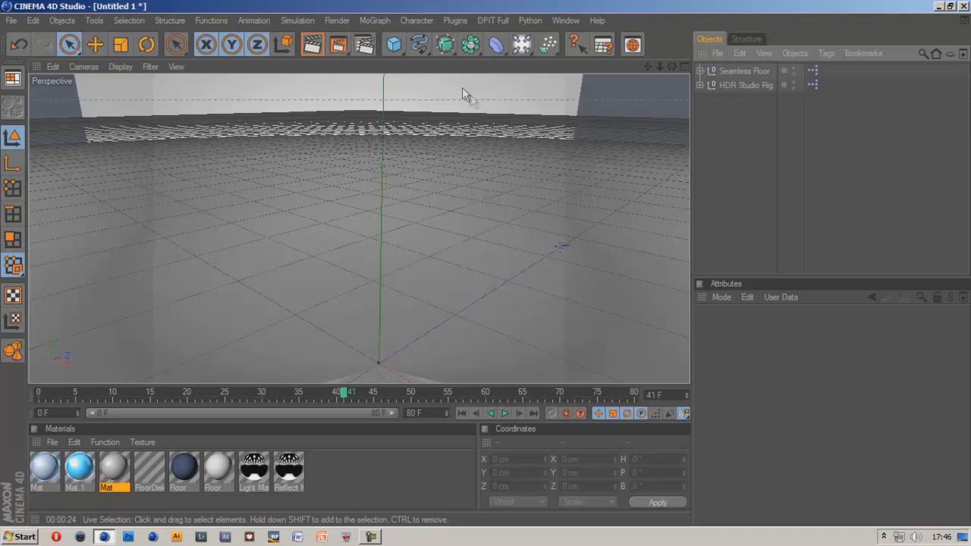
# Add a Torus primitive, make it small and fat with a 50 cm ring radius and rotate it slightly
pyautogui.click(393, 44)
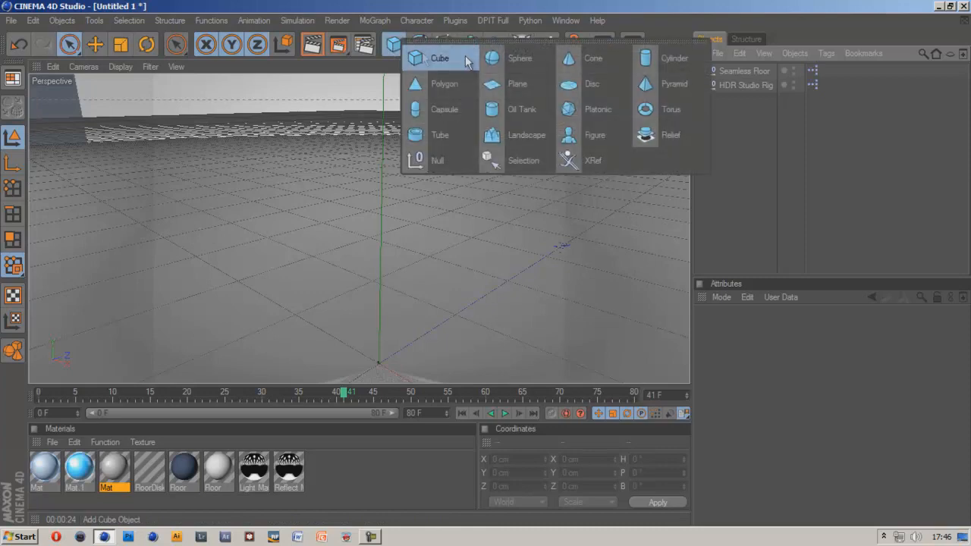
pyautogui.click(671, 110)
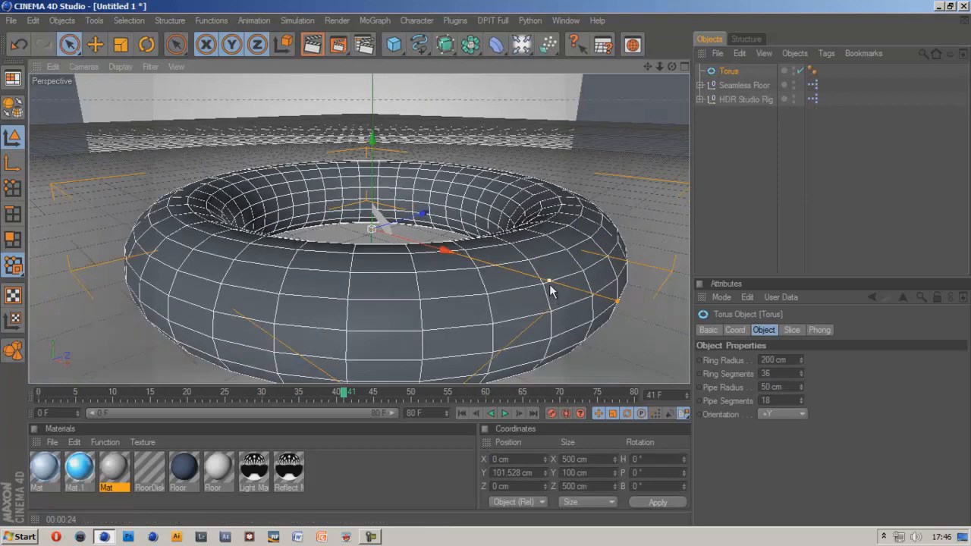
pyautogui.moveTo(550, 285); pyautogui.dragTo(486, 270)
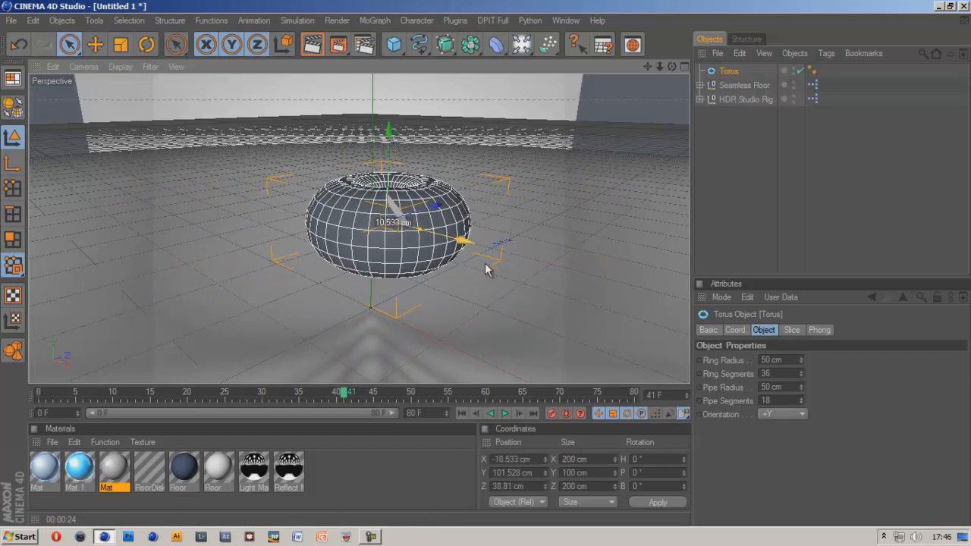
pyautogui.click(146, 44)
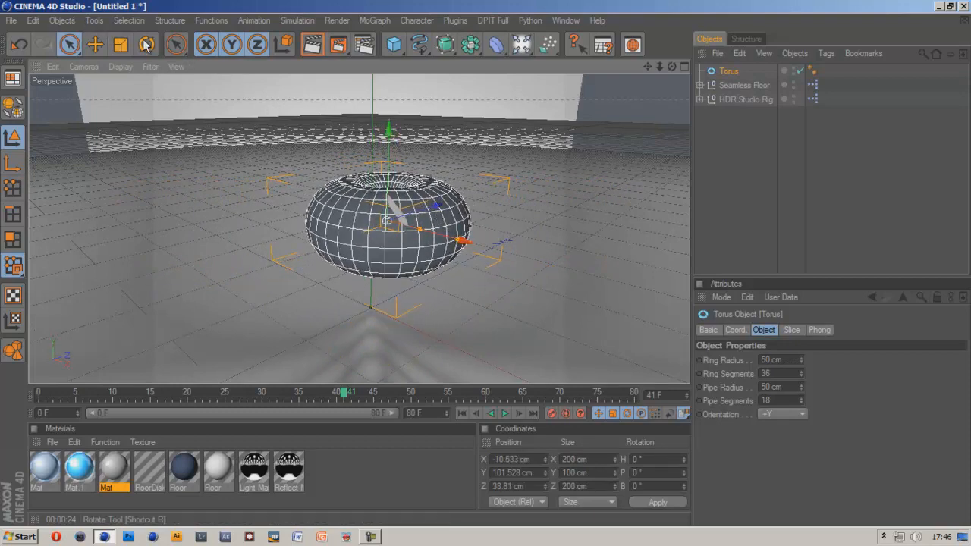
pyautogui.click(146, 44)
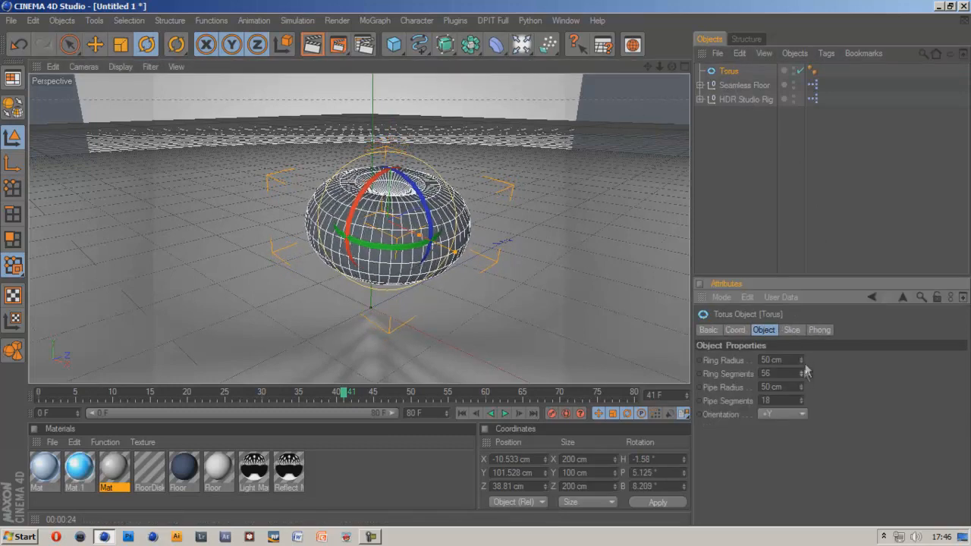
# Add a Sphere primitive to the scene
pyautogui.click(801, 373)
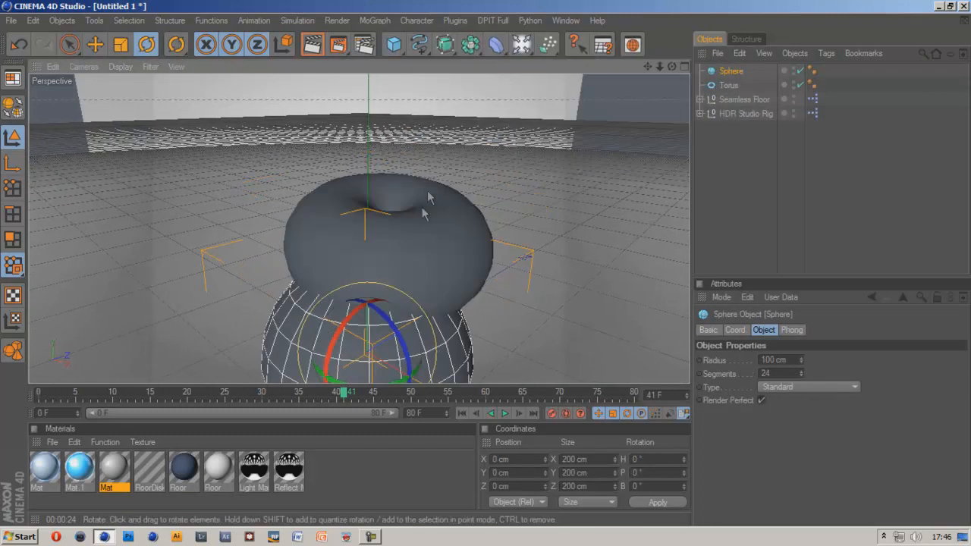
# Shrink the sphere to a small ball and lower it into the torus's centre hole
pyautogui.click(95, 44)
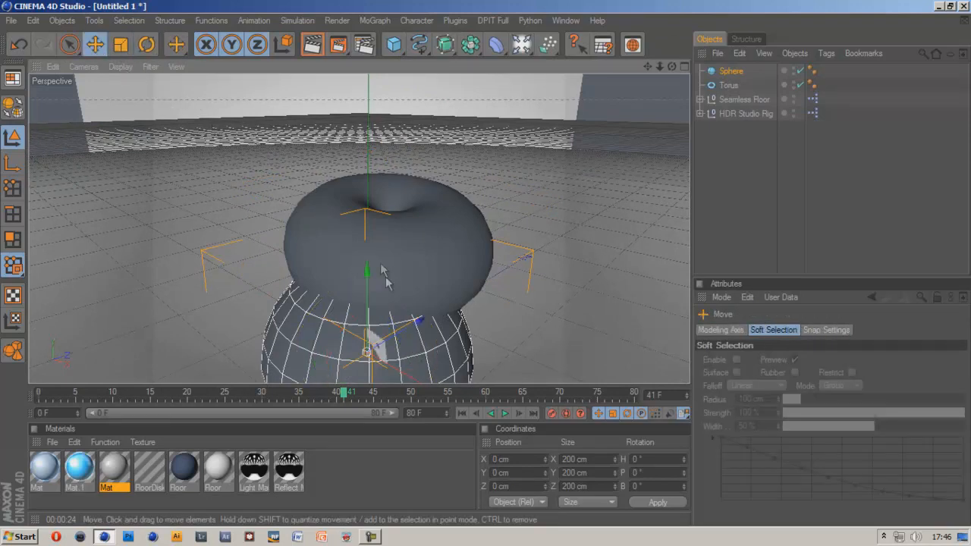
pyautogui.moveTo(367, 273); pyautogui.dragTo(366, 121)
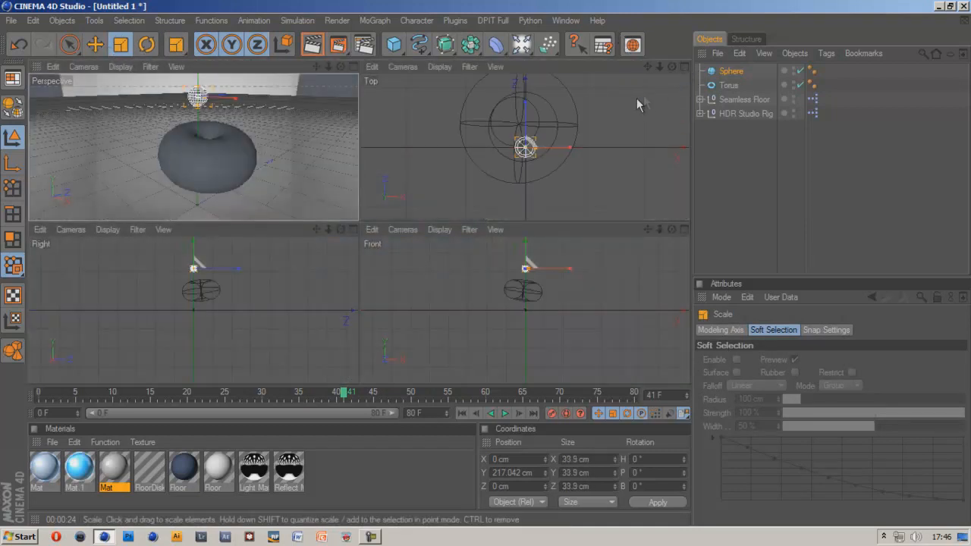
pyautogui.click(175, 44)
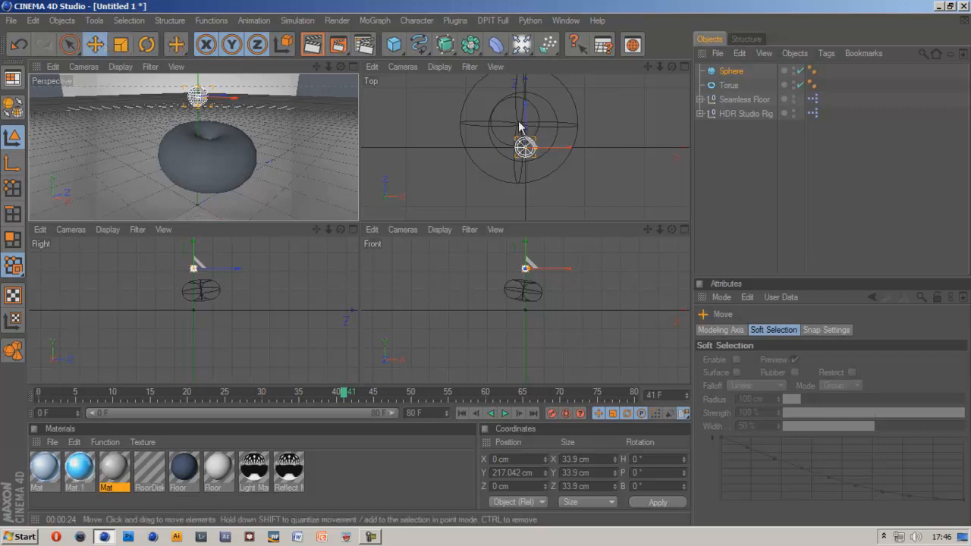
pyautogui.moveTo(523, 148); pyautogui.dragTo(520, 128)
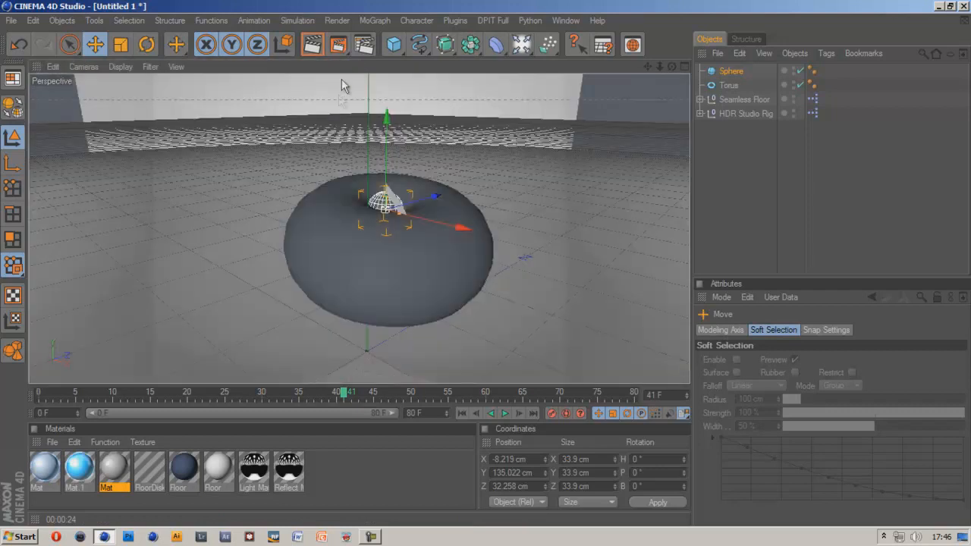
pyautogui.moveTo(120, 44)
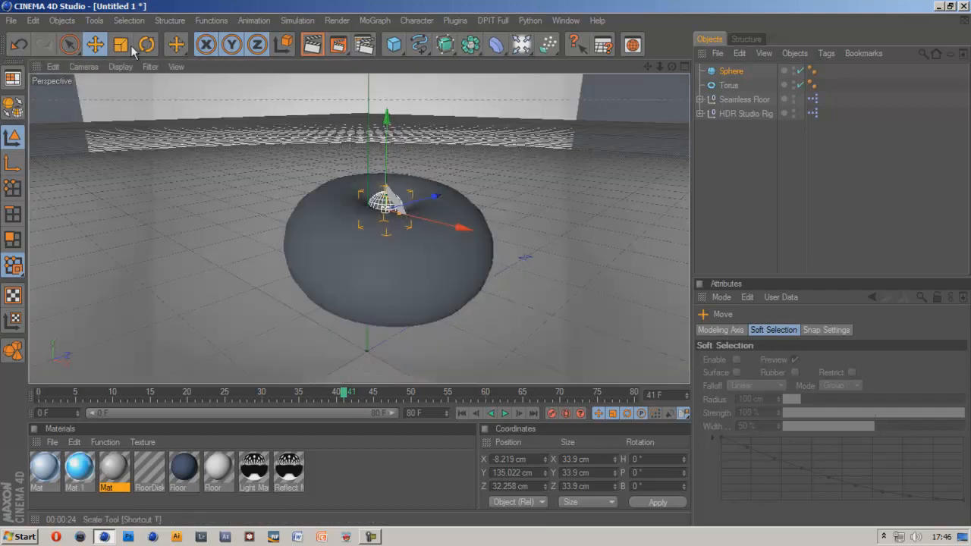
pyautogui.click(119, 44)
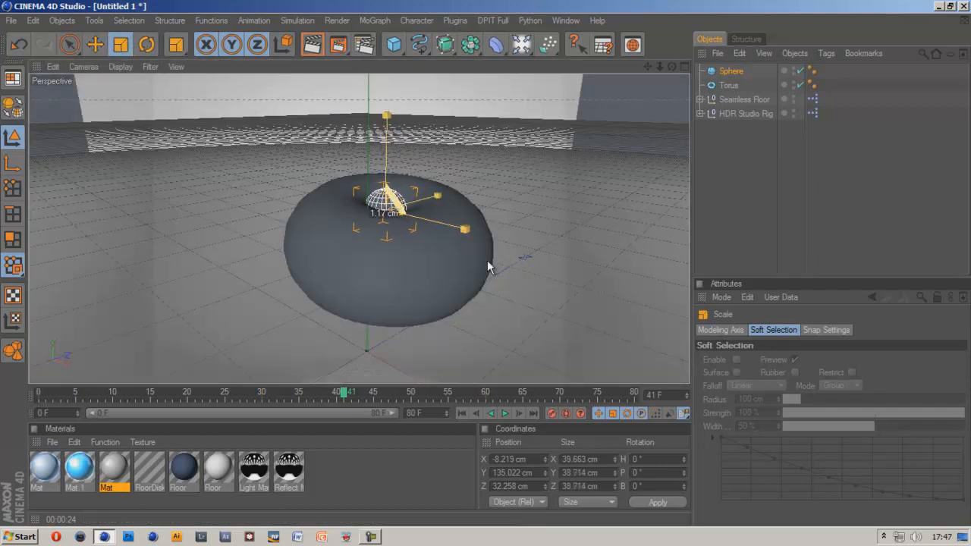
pyautogui.click(176, 44)
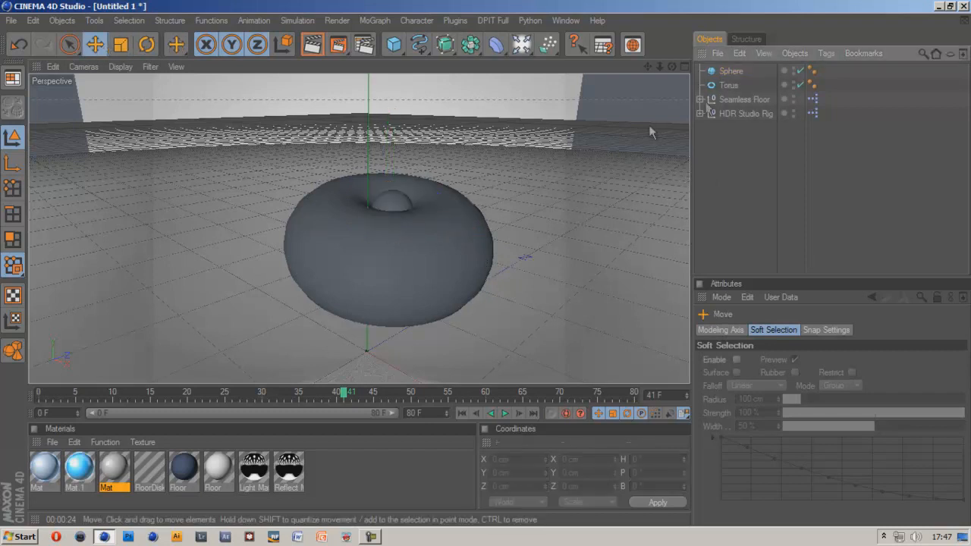
# Give Mat.2 a faint Fresnel reflection with lowered Brightness and Mix Strength, and create Mat.3 for the sphere
pyautogui.click(731, 71)
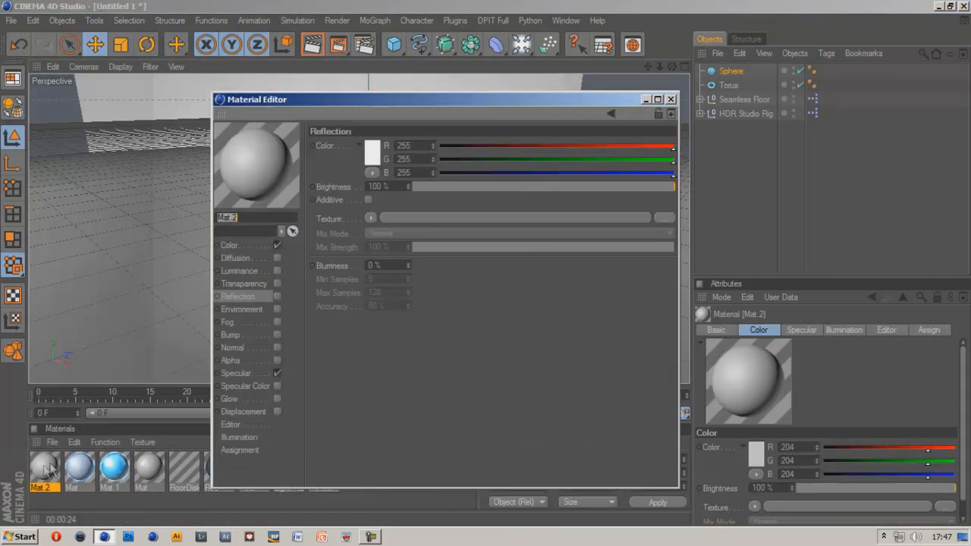
pyautogui.click(230, 244)
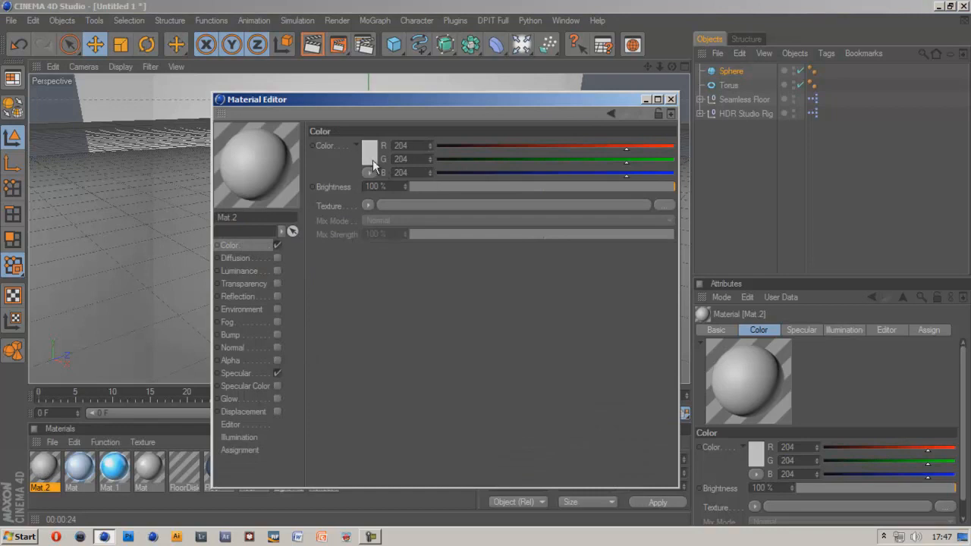
pyautogui.moveTo(254, 298)
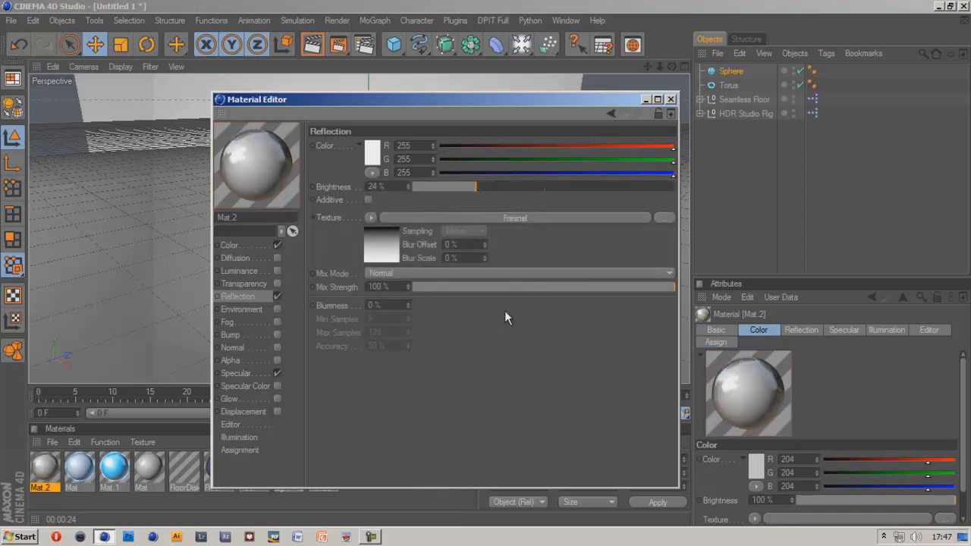
pyautogui.moveTo(672, 286); pyautogui.dragTo(512, 287)
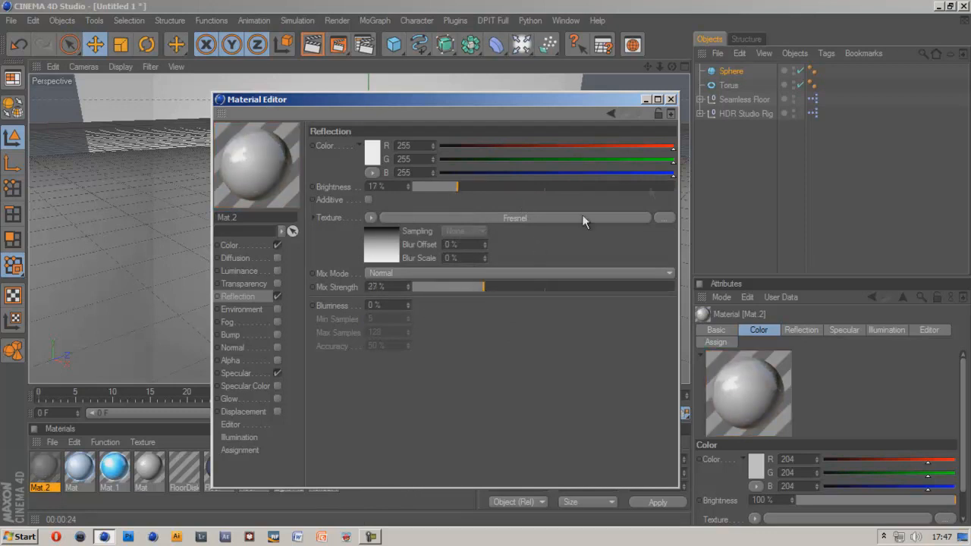
pyautogui.moveTo(725, 141)
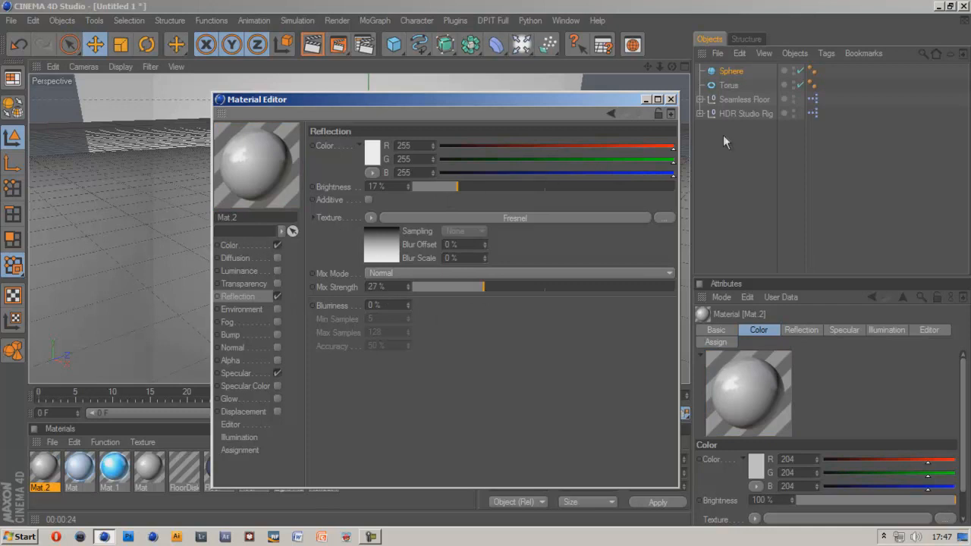
pyautogui.click(671, 99)
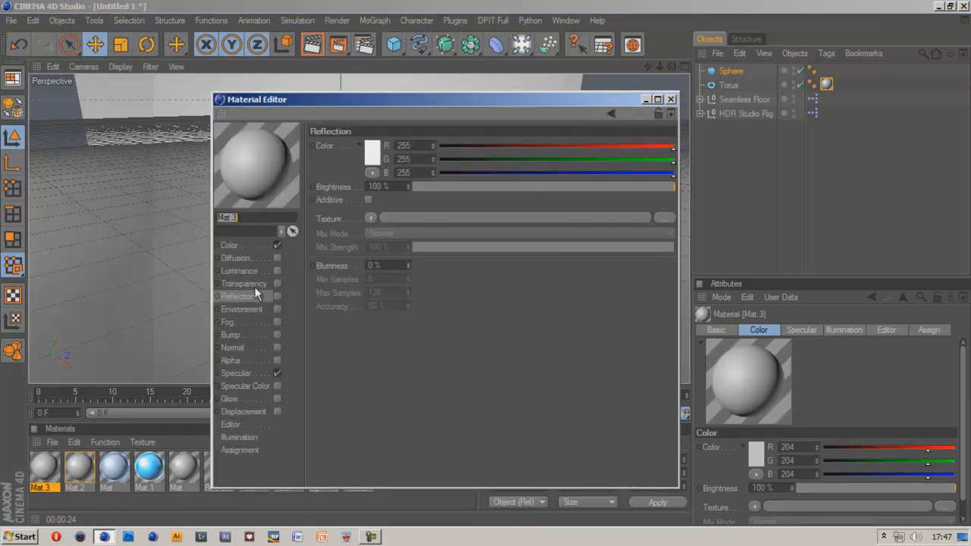
# Give Mat.3 a Fresnel reflection and a blue base colour
pyautogui.click(236, 373)
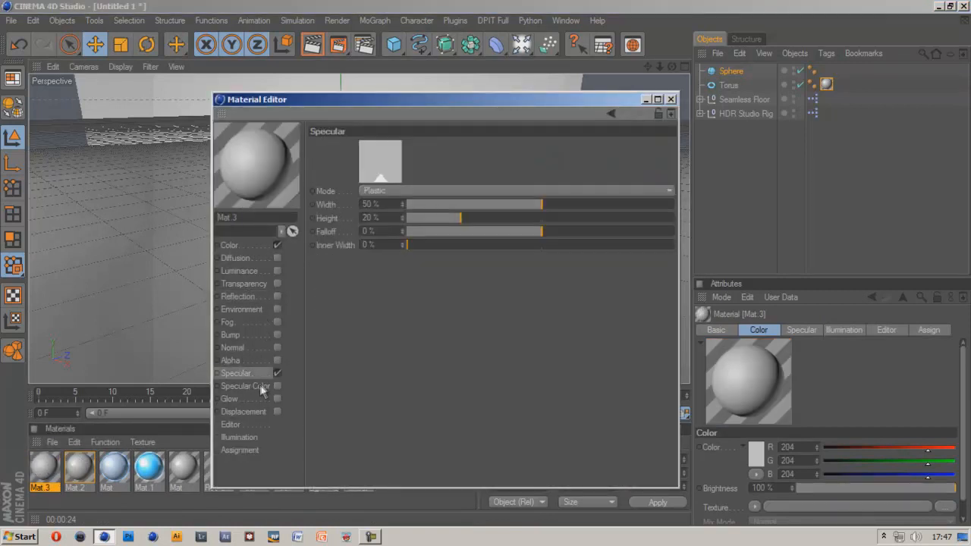
pyautogui.click(239, 296)
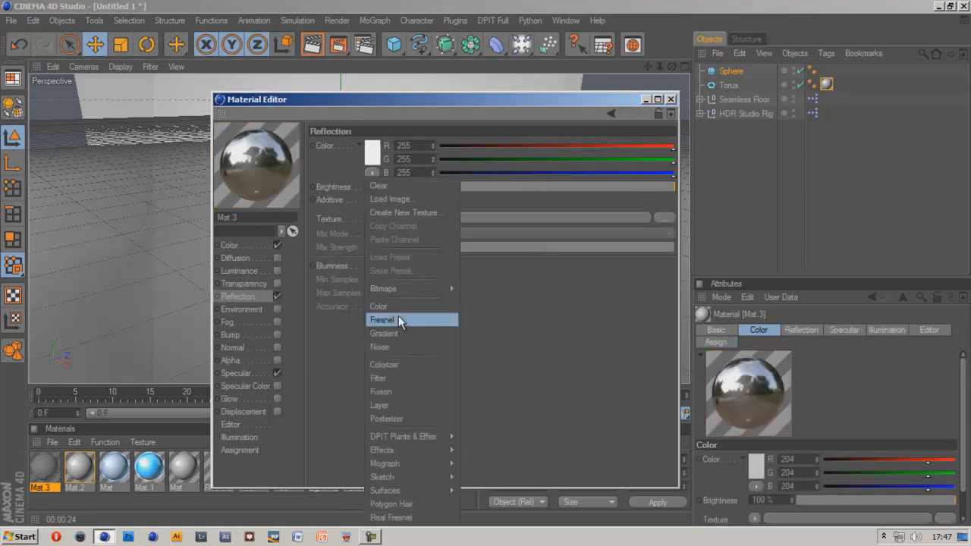
pyautogui.click(382, 319)
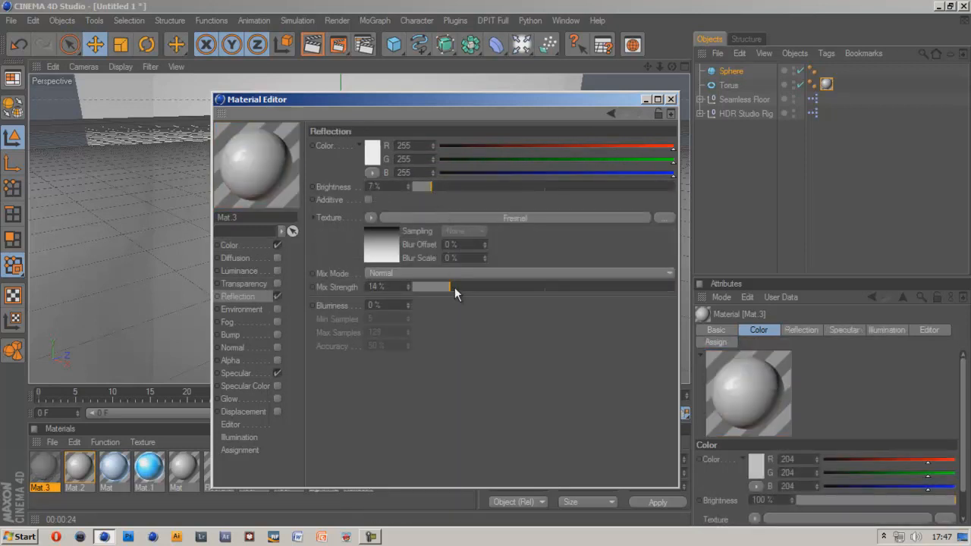
pyautogui.click(230, 245)
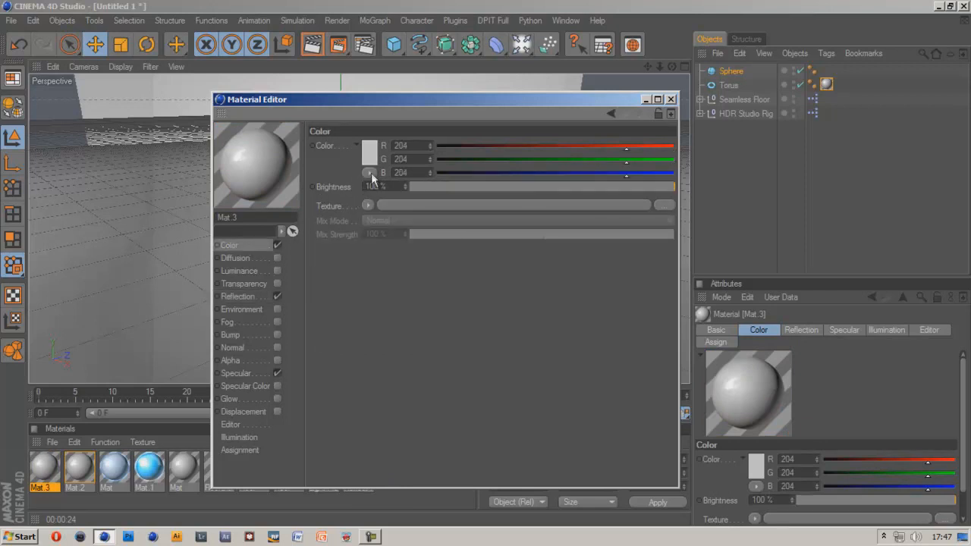
pyautogui.click(370, 146)
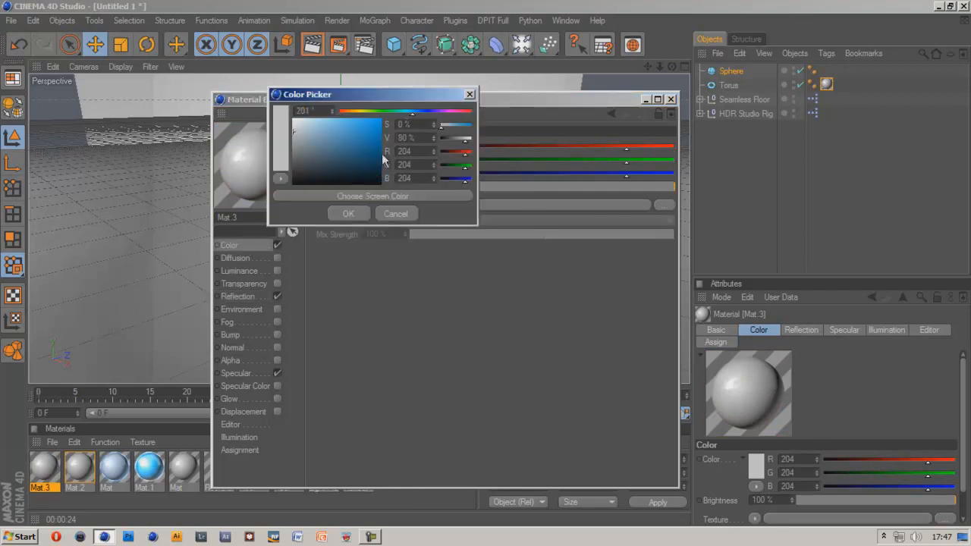
pyautogui.click(348, 213)
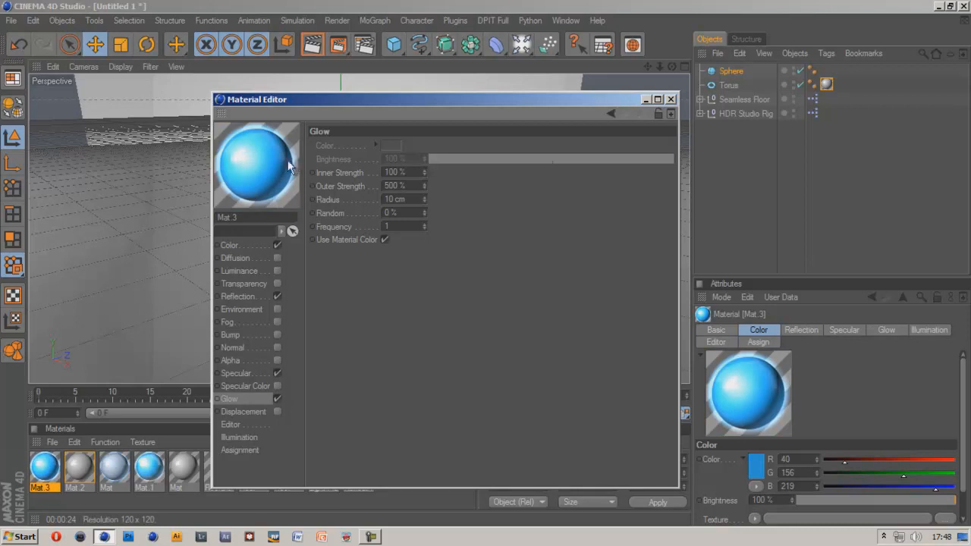
pyautogui.moveTo(387, 245)
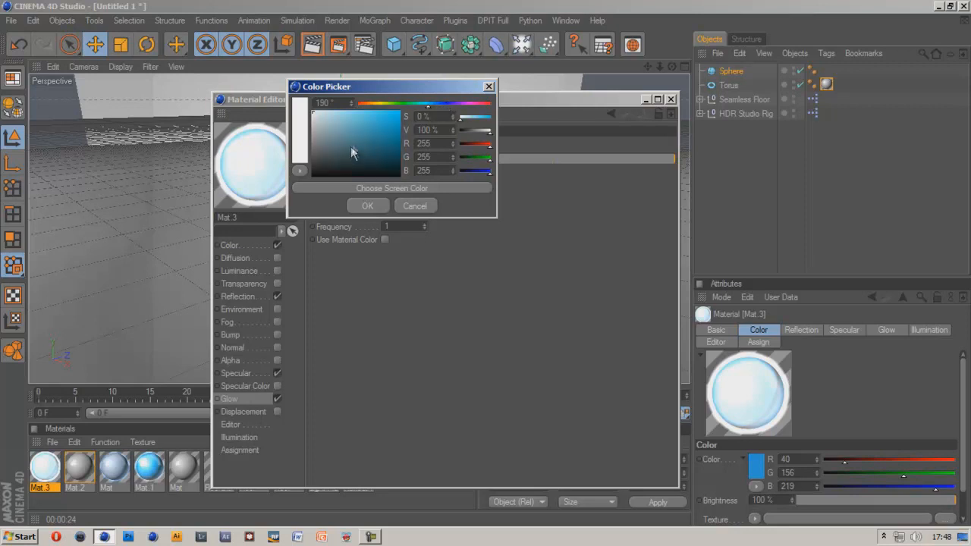
# Add a blue glow to Mat.3 at full brightness with inner strength about 114%
pyautogui.click(368, 206)
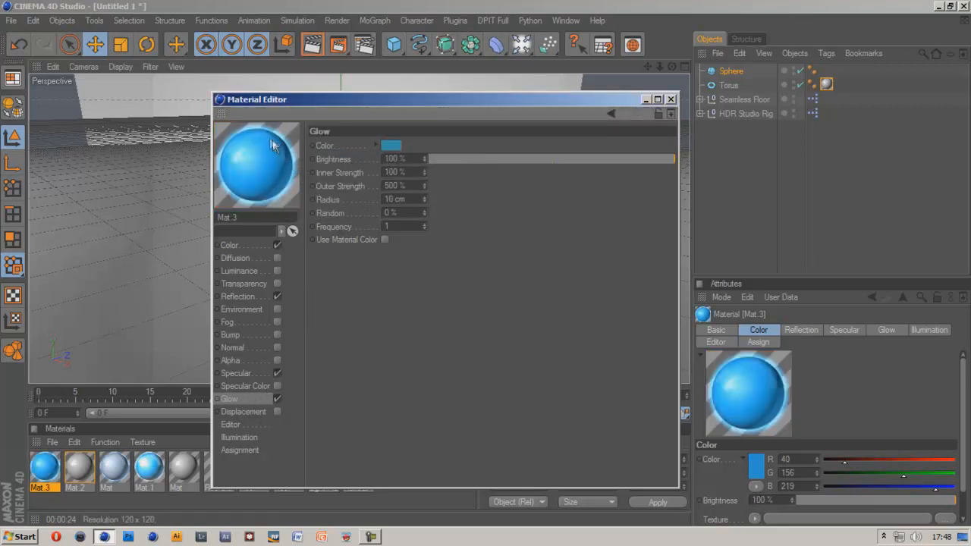
pyautogui.moveTo(455, 158); pyautogui.dragTo(425, 159)
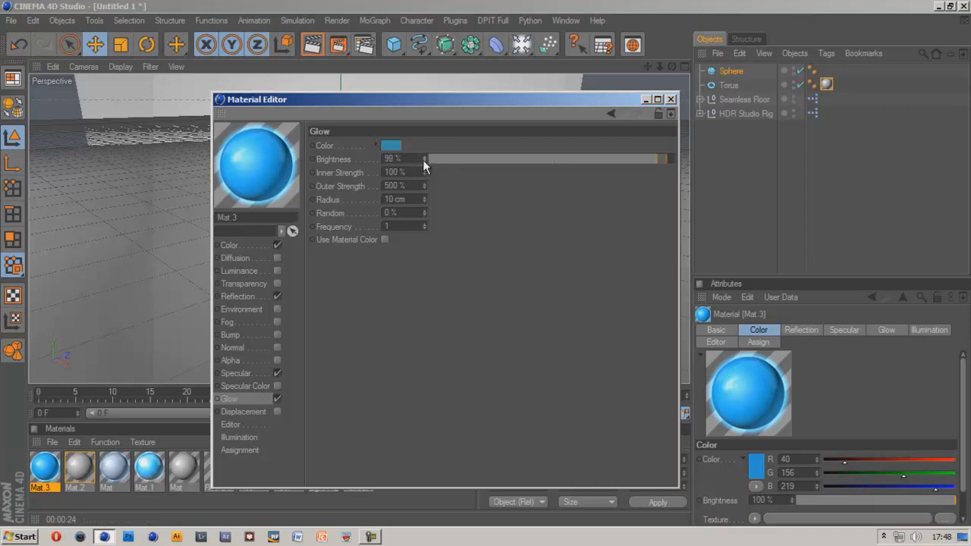
pyautogui.moveTo(414, 159); pyautogui.dragTo(425, 159)
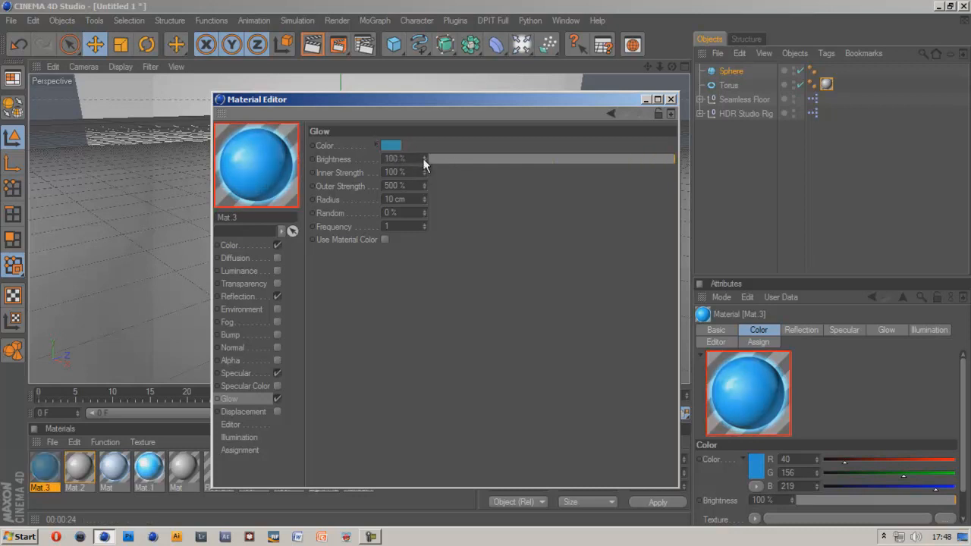
pyautogui.moveTo(668, 159); pyautogui.dragTo(492, 159)
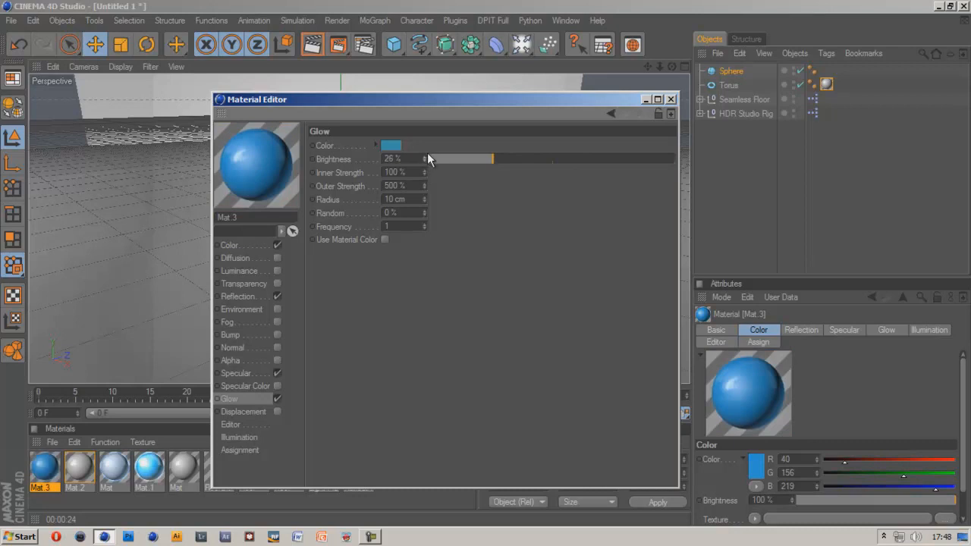
pyautogui.moveTo(492, 159); pyautogui.dragTo(549, 158)
pyautogui.write('100')
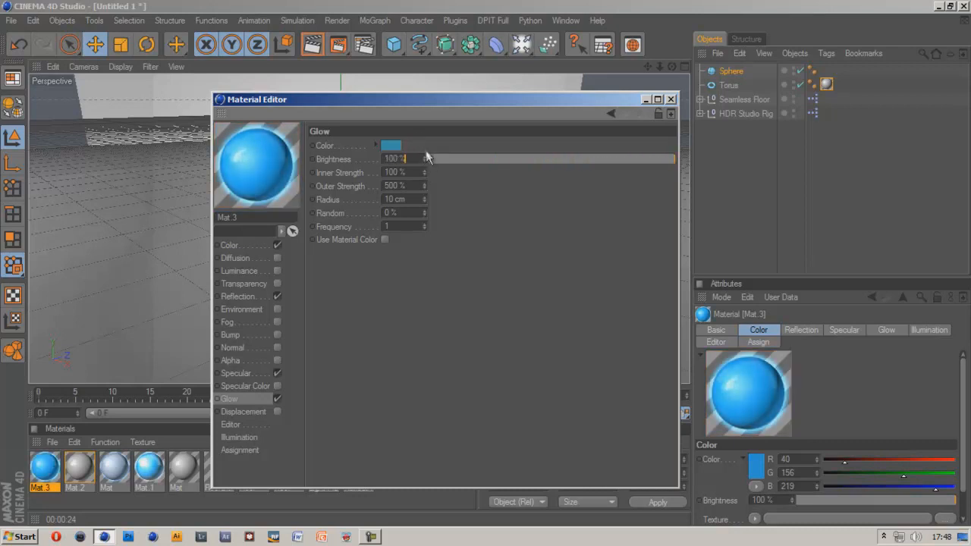
pyautogui.click(425, 170)
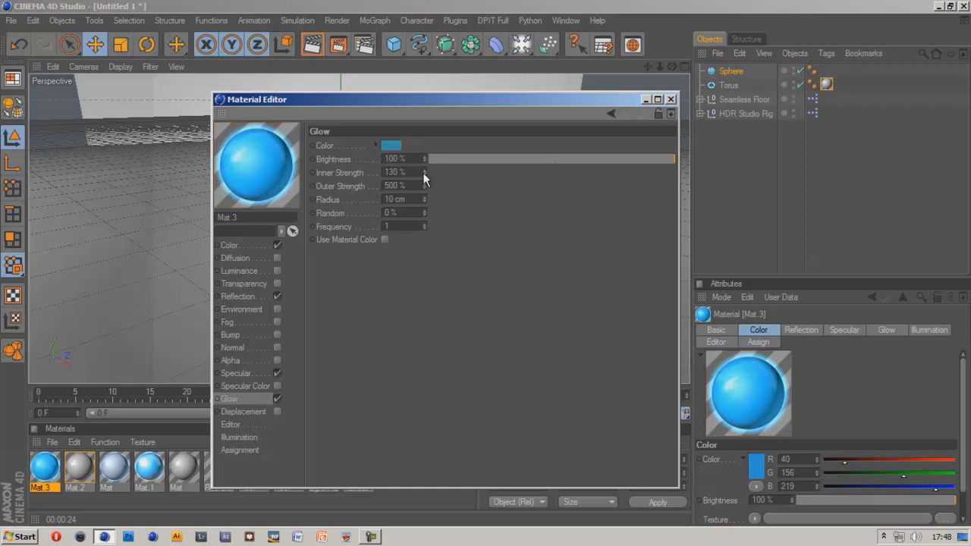
pyautogui.moveTo(424, 172); pyautogui.dragTo(436, 186)
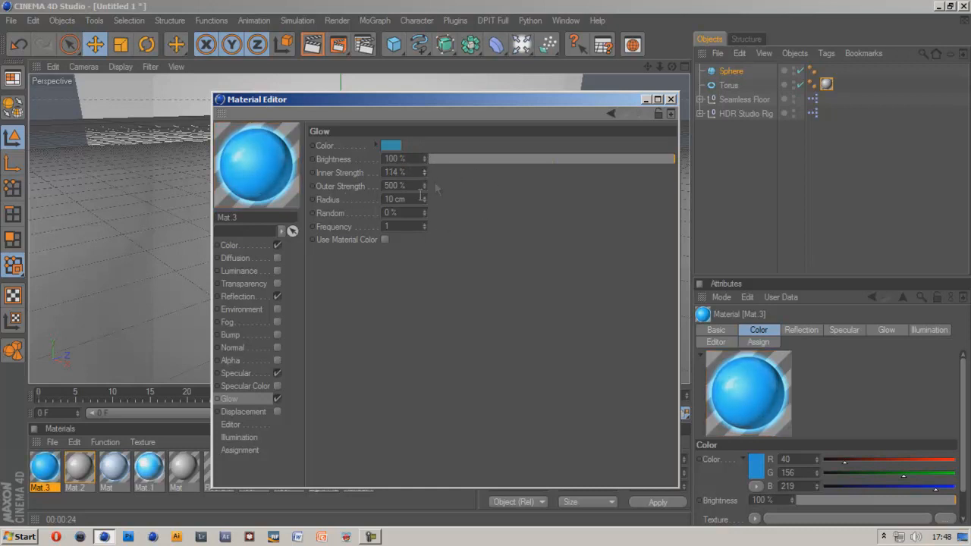
pyautogui.moveTo(432, 188)
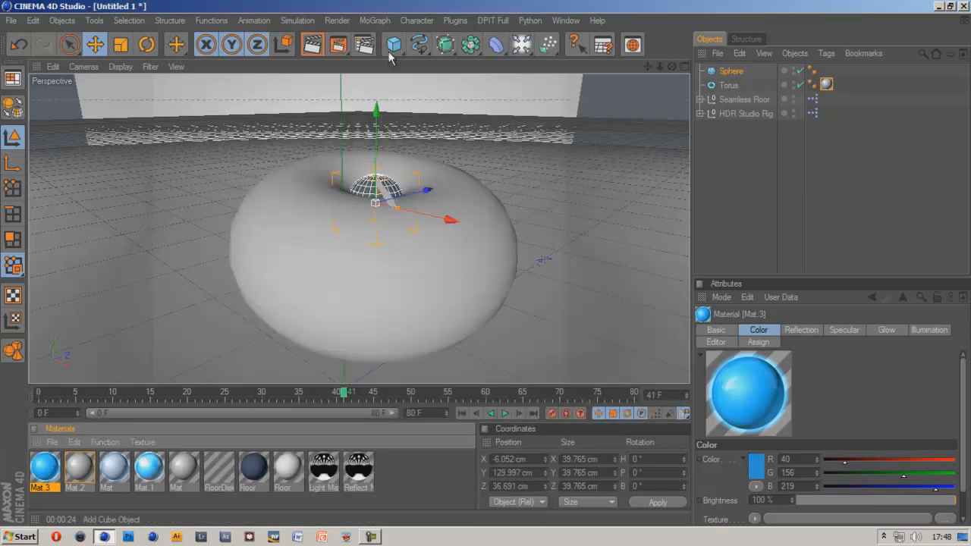
# Set Global Illumination to IR + QMC (Still Image) with Ambient Occlusion and Object Glow enabled, then close Render Settings
pyautogui.click(364, 44)
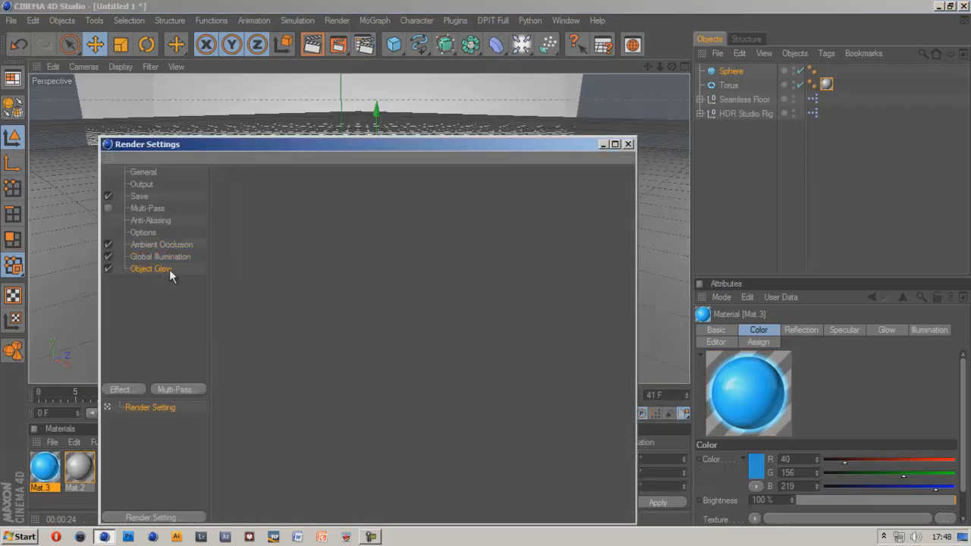
pyautogui.moveTo(156, 270)
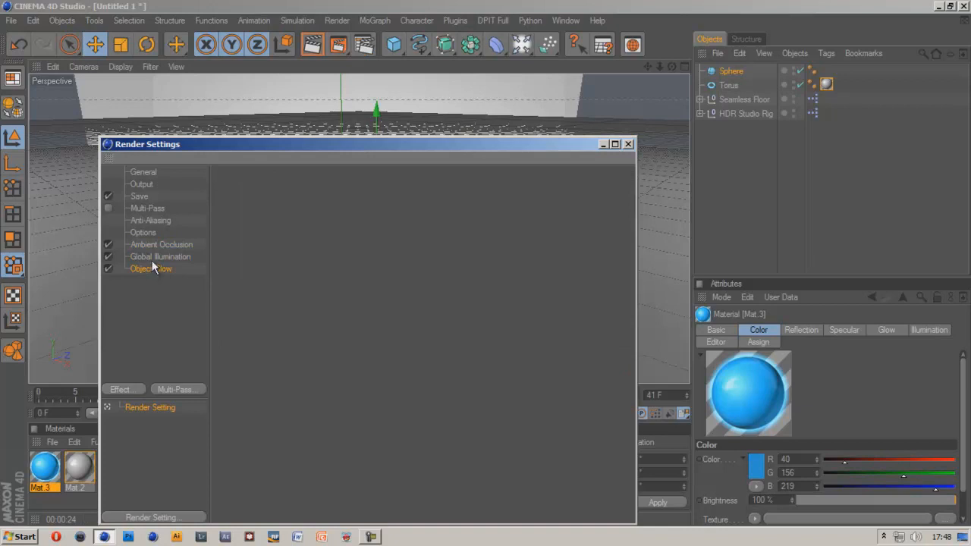
pyautogui.click(160, 257)
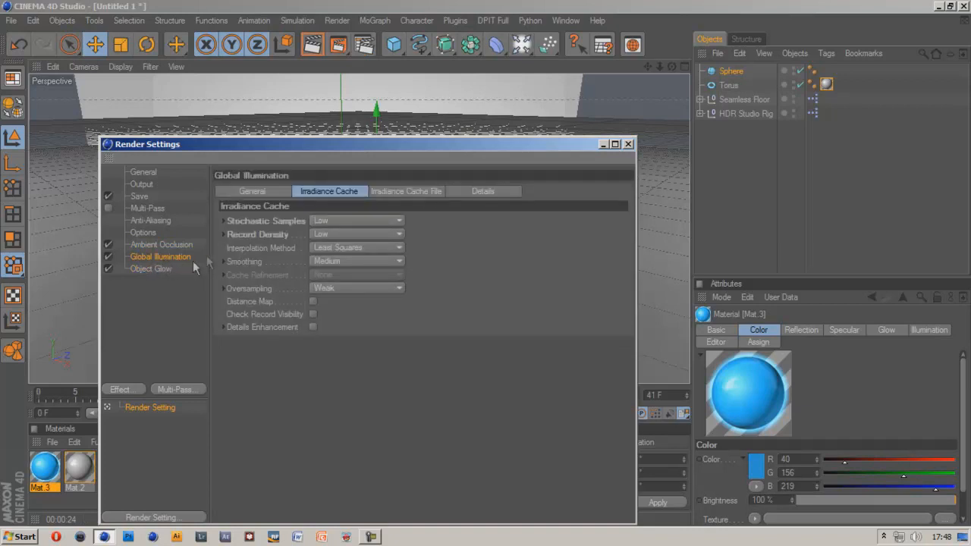
pyautogui.moveTo(311, 219)
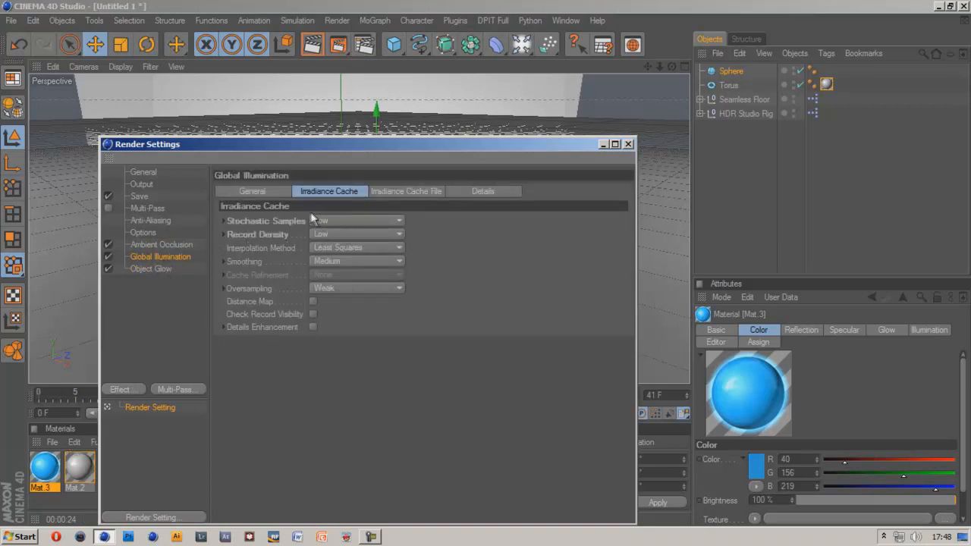
pyautogui.click(252, 190)
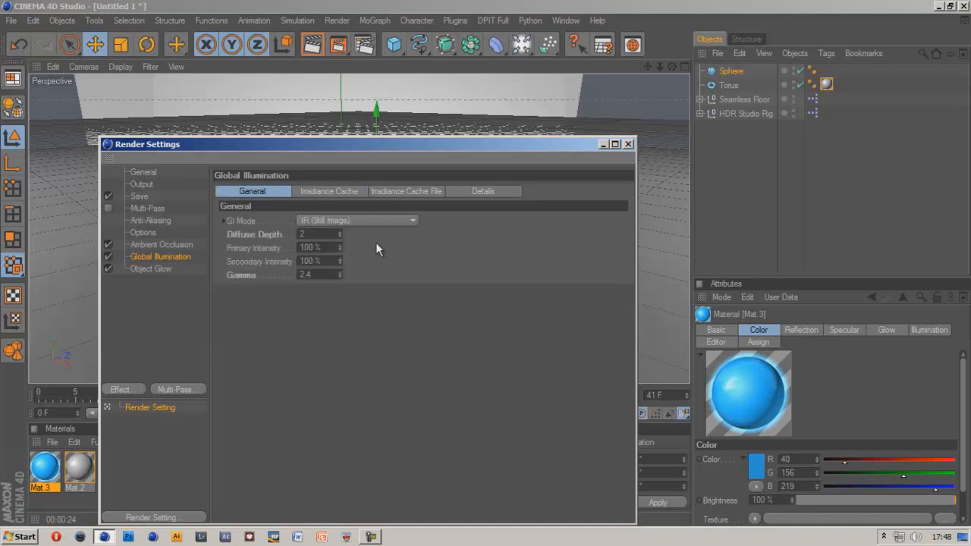
pyautogui.click(357, 220)
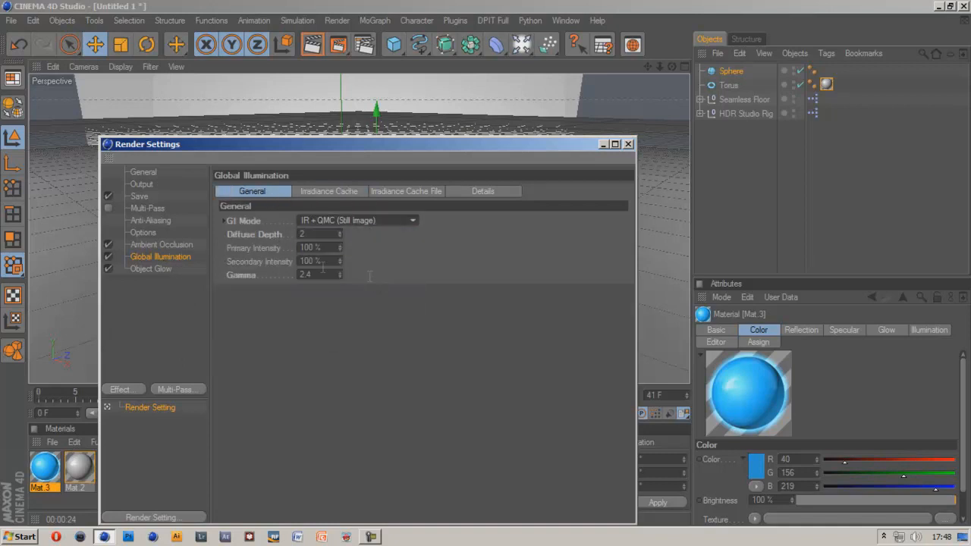
pyautogui.click(161, 244)
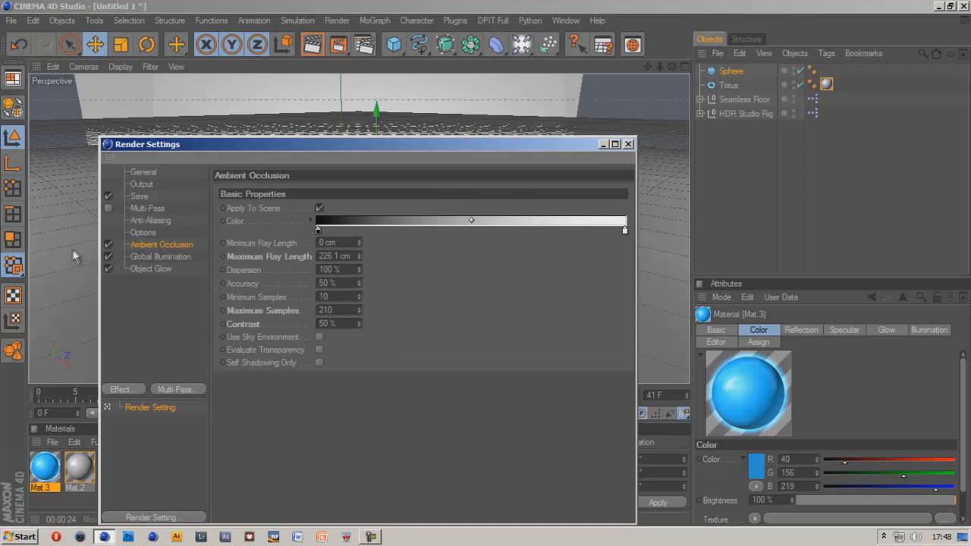
pyautogui.click(160, 257)
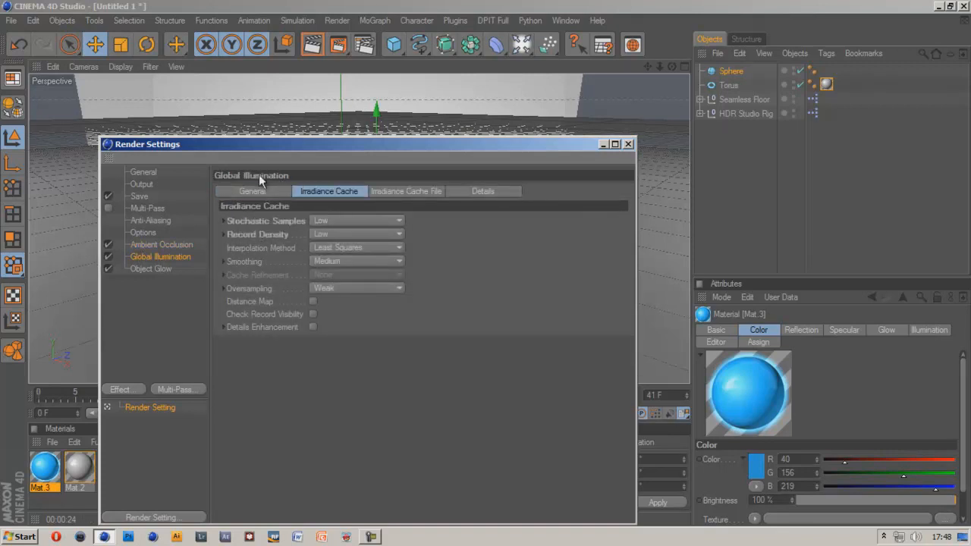
pyautogui.click(629, 145)
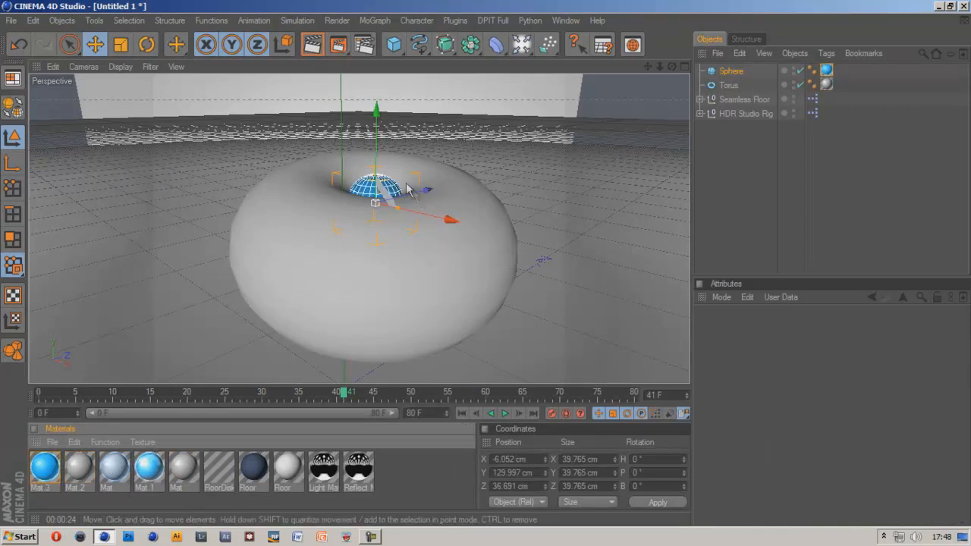
# Render the active view, showing the glowing blue sphere inside the grey reflective torus
pyautogui.click(311, 44)
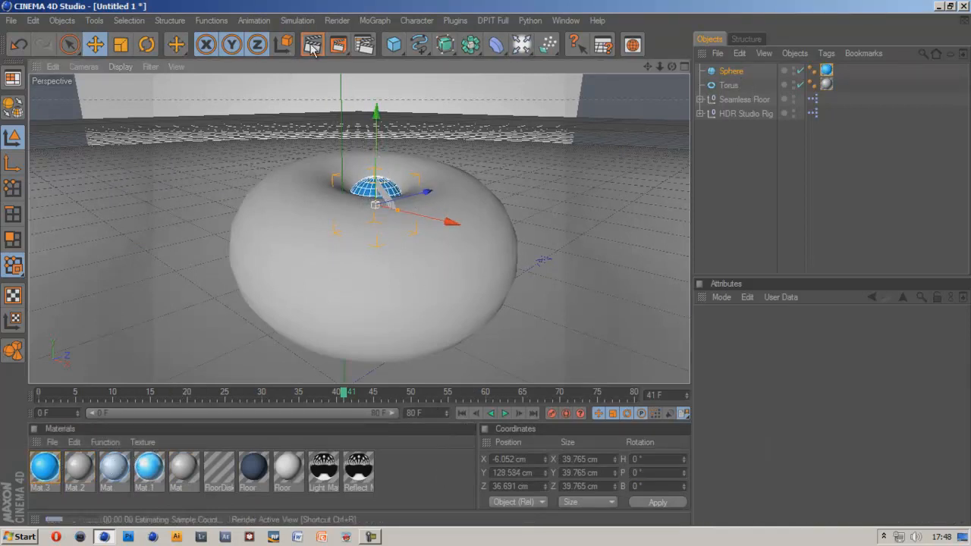
pyautogui.click(312, 44)
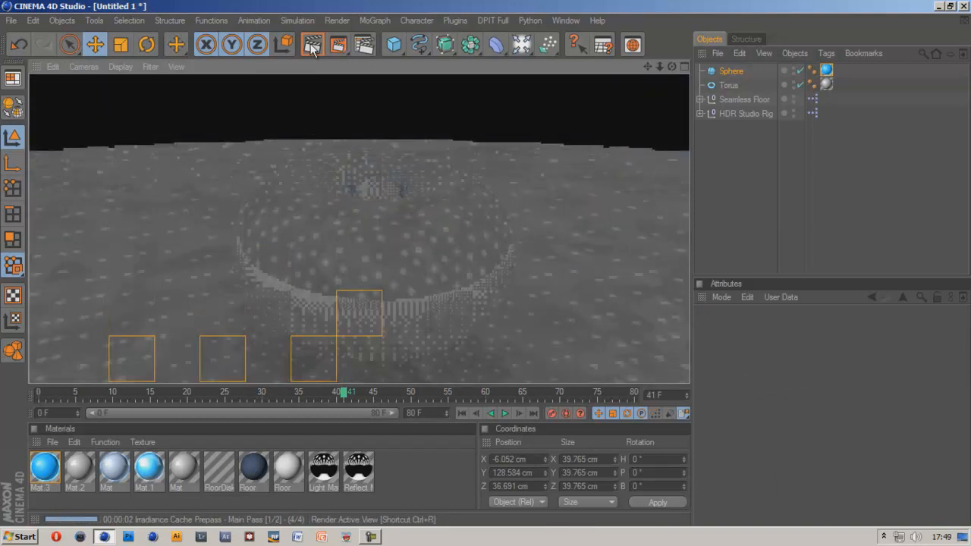
pyautogui.click(312, 44)
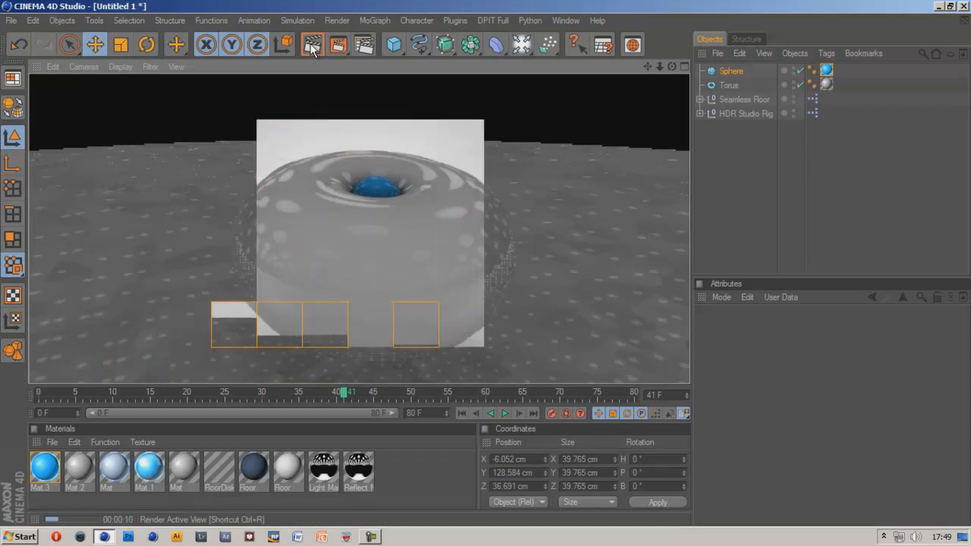
pyautogui.click(312, 44)
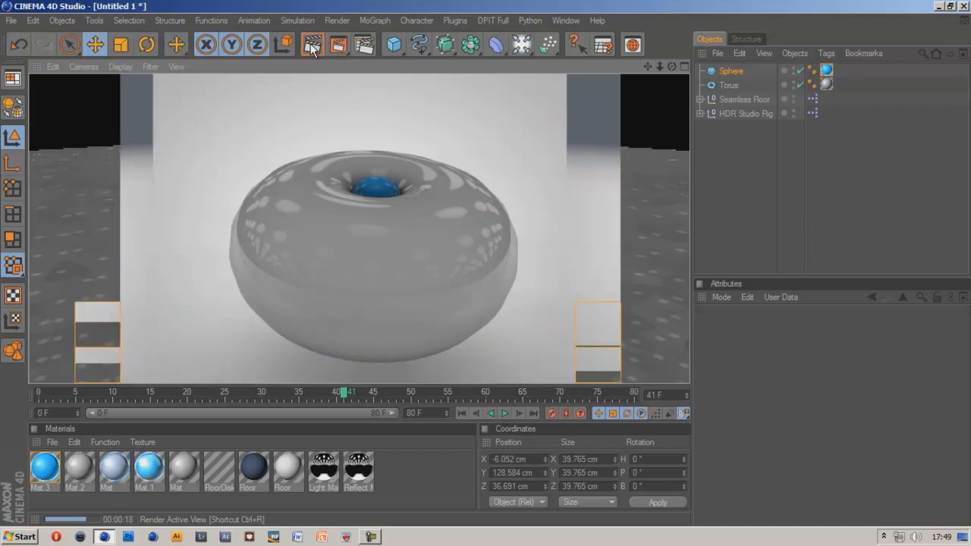
pyautogui.click(312, 44)
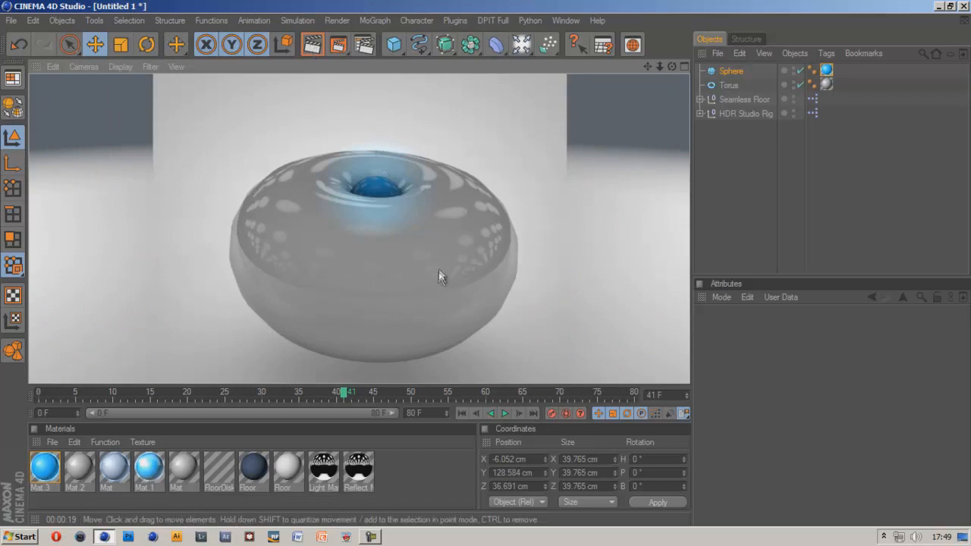
pyautogui.moveTo(409, 192)
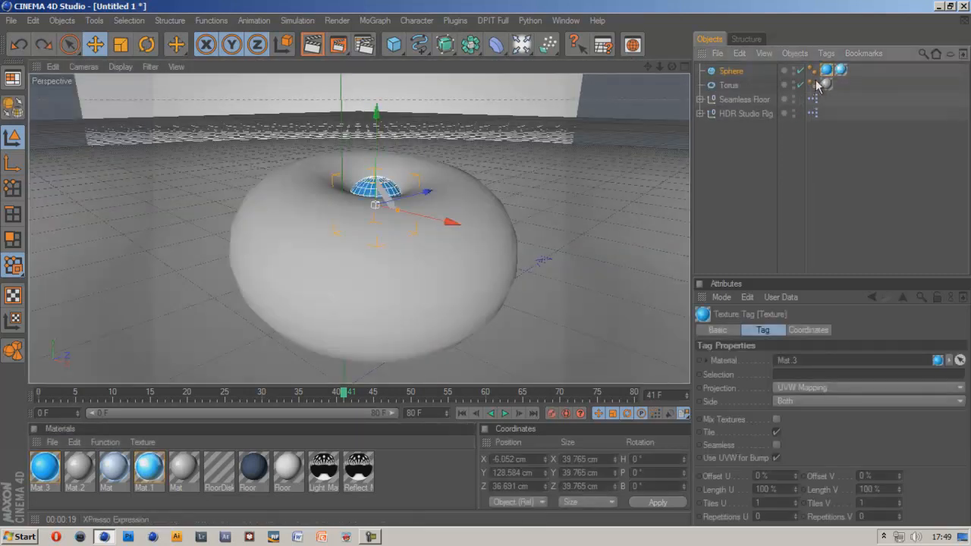
# Remove the duplicate texture tag from the Sphere and render the active view again
pyautogui.click(827, 71)
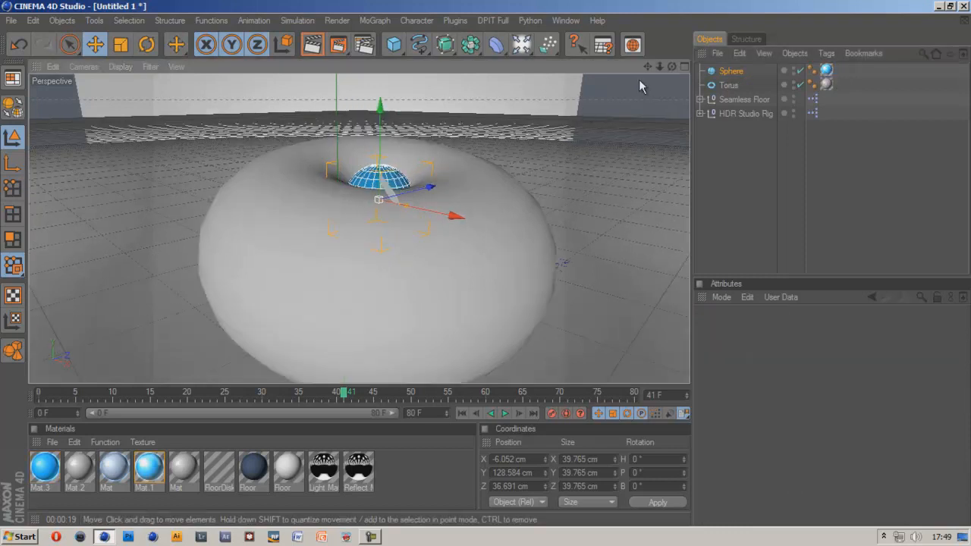
pyautogui.click(313, 44)
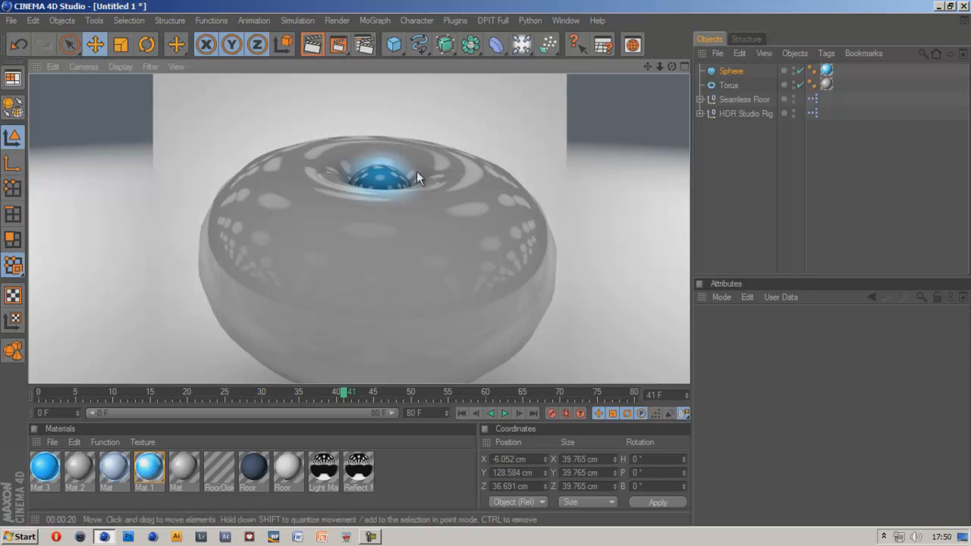
pyautogui.moveTo(360, 173)
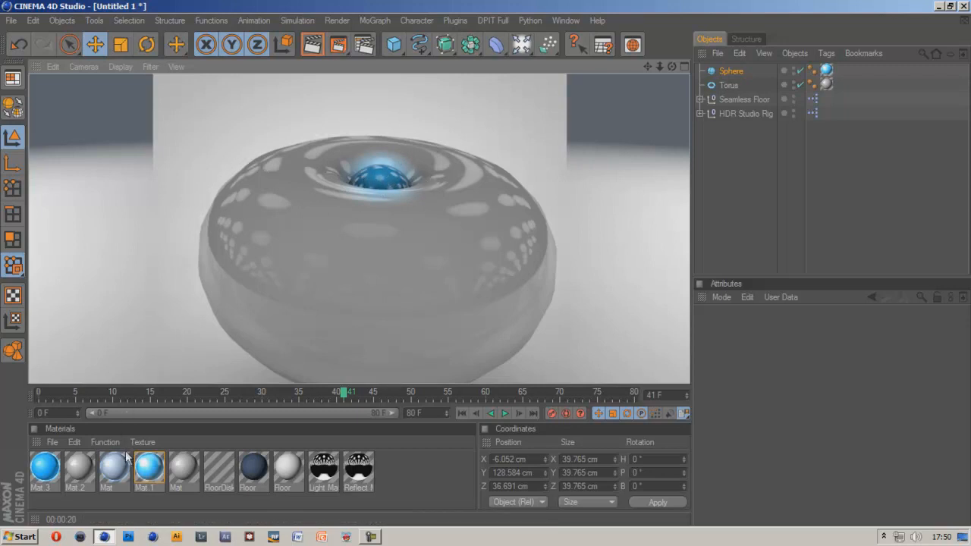
pyautogui.moveTo(343, 171)
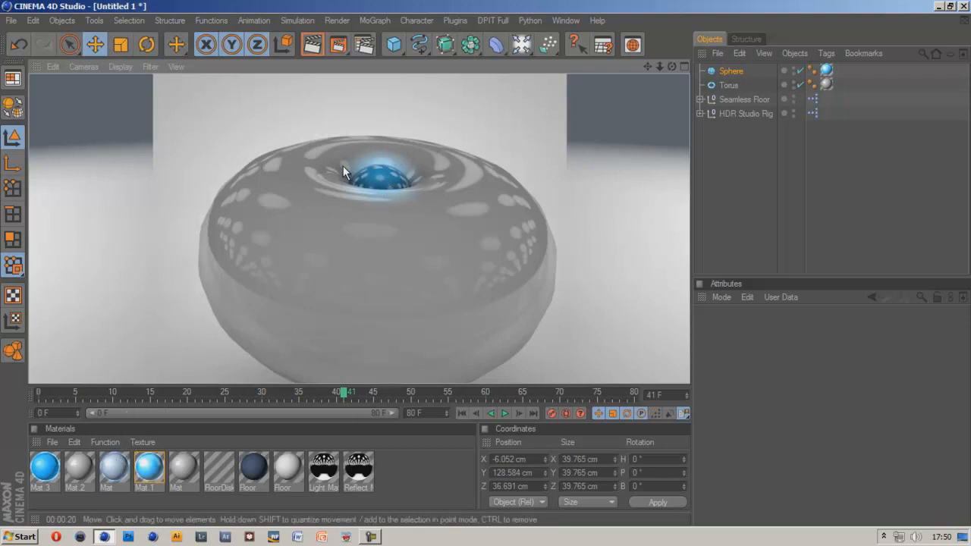
pyautogui.moveTo(654, 85)
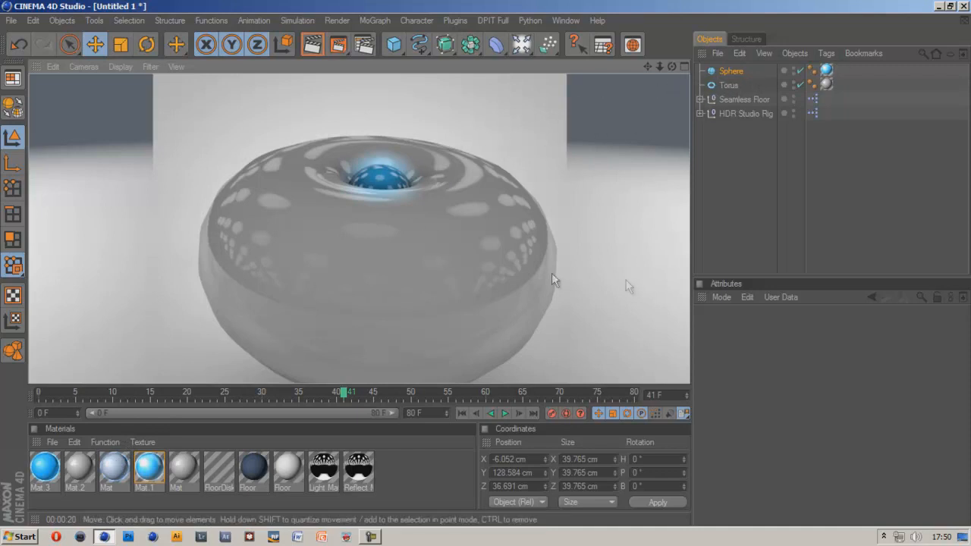
pyautogui.moveTo(702, 144)
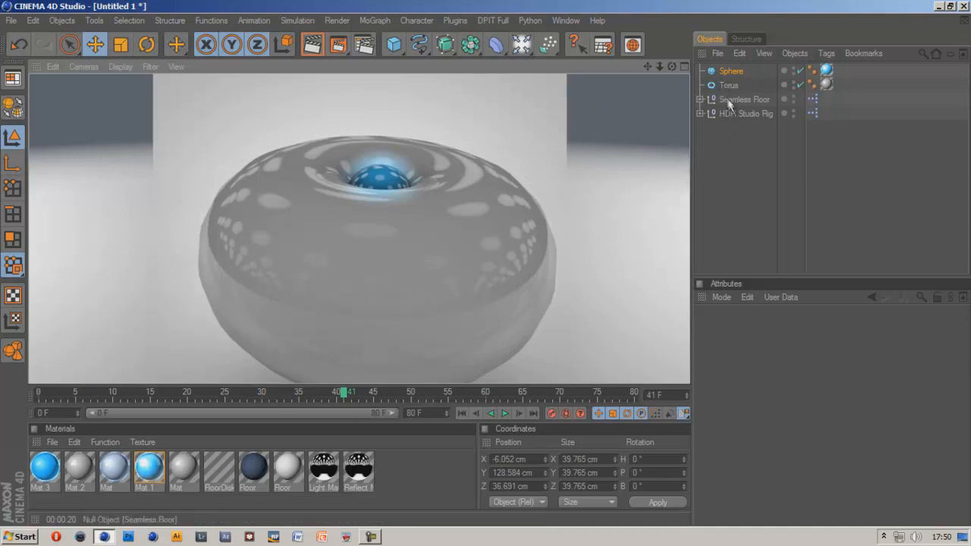
pyautogui.moveTo(727, 103)
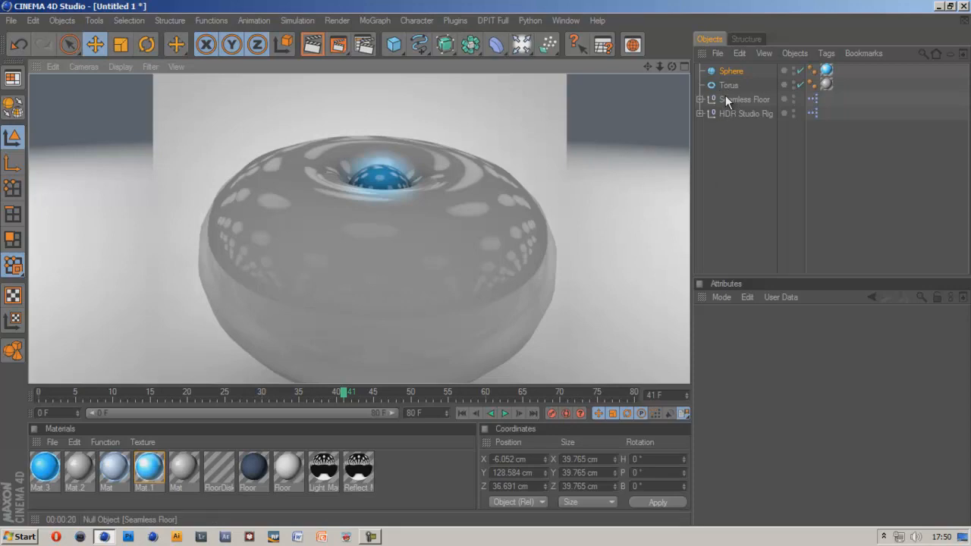
pyautogui.moveTo(383, 539)
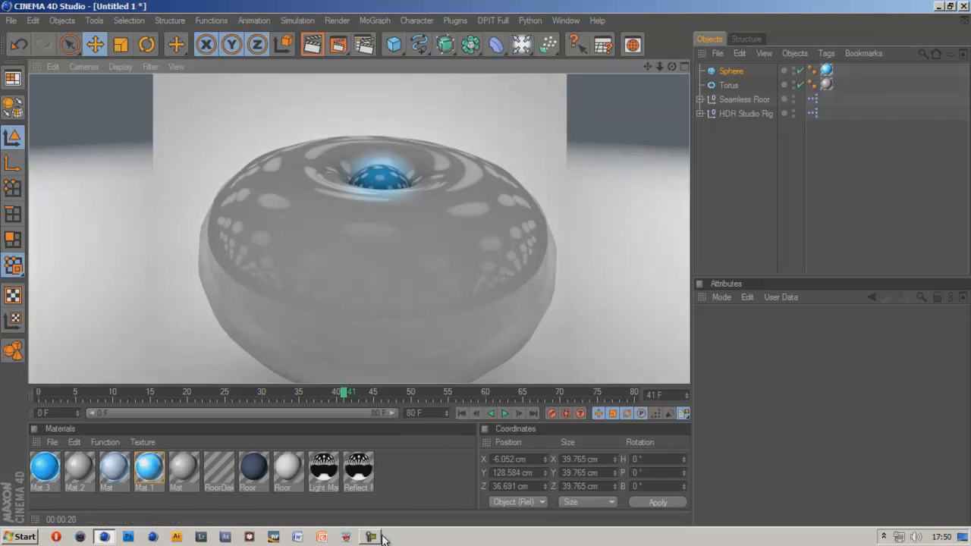
pyautogui.click(371, 537)
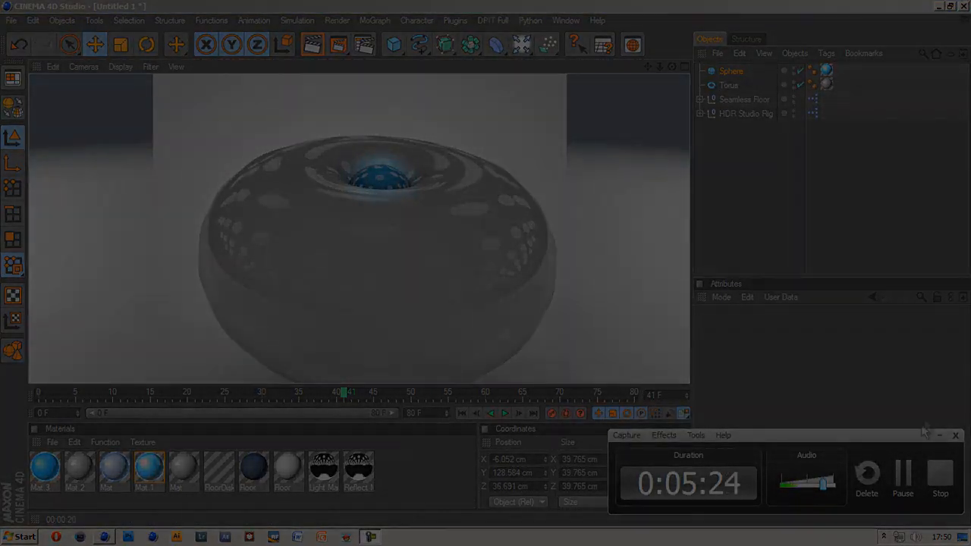